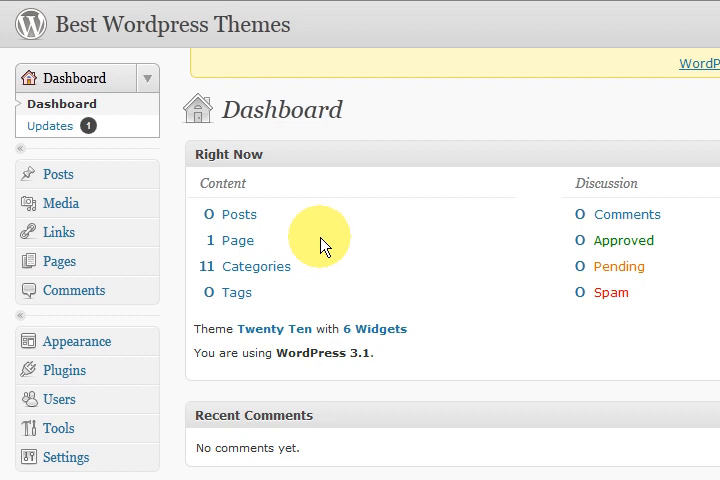
{"action": "mouse_move", "coordinate": [344, 248]}
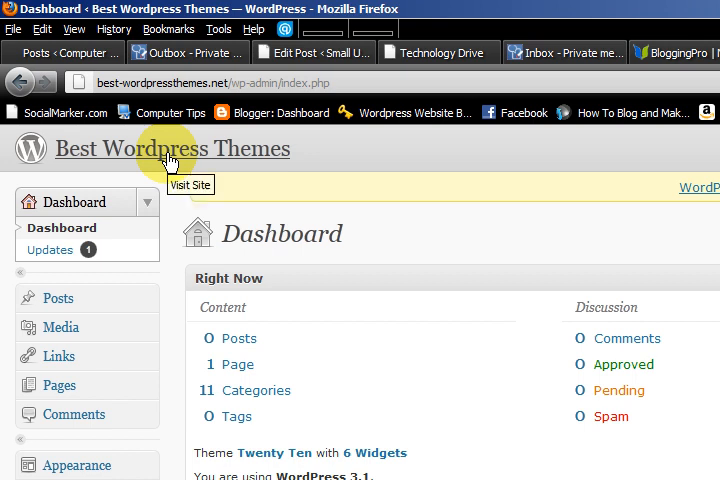
Step: View the live blog in a new tab and scroll through its current Twenty Ten layout
{"action": "right_click", "coordinate": [164, 148]}
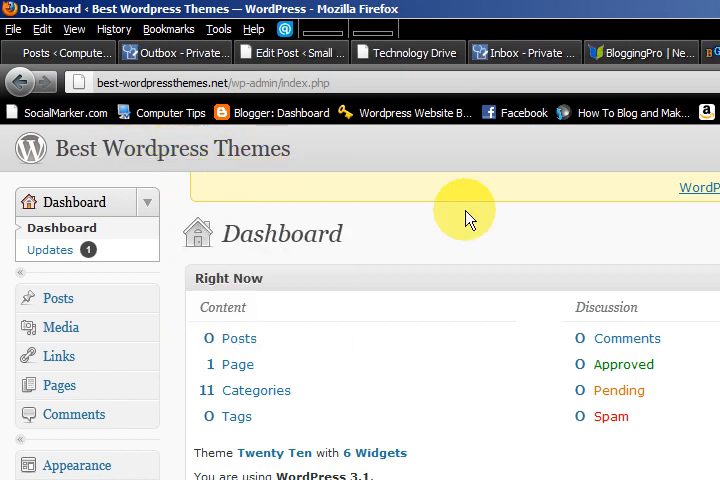
{"action": "left_click", "coordinate": [616, 52]}
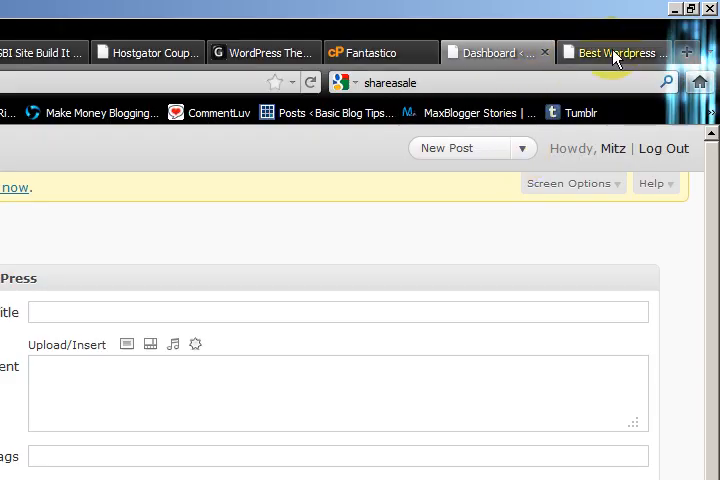
{"action": "left_click", "coordinate": [616, 52]}
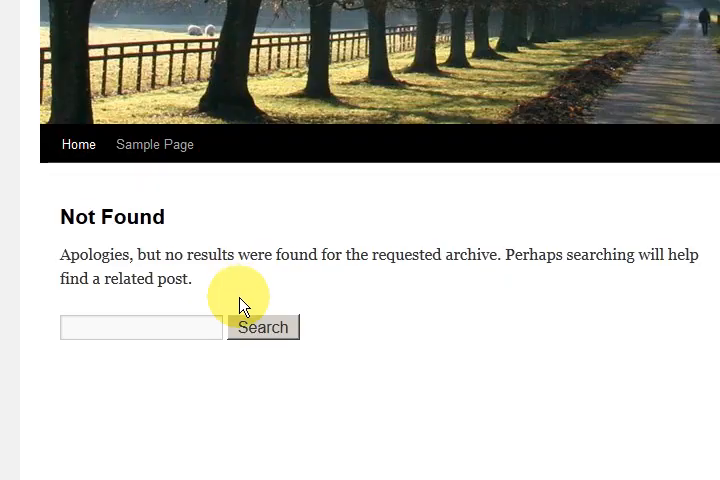
{"action": "scroll", "scroll_direction": "down", "scroll_amount": 3}
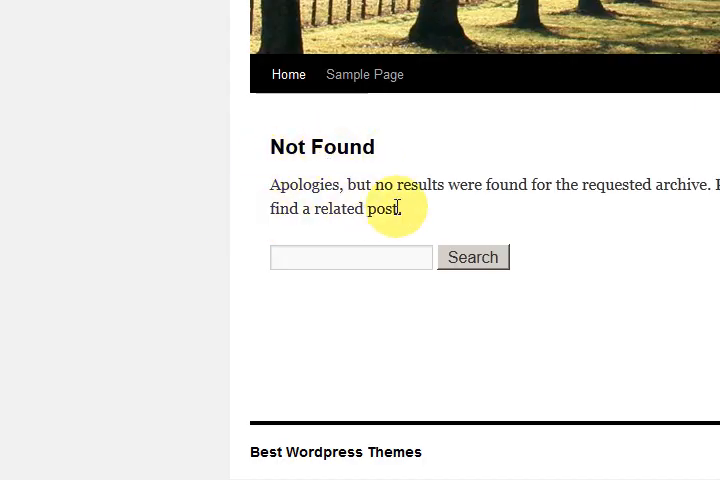
{"action": "mouse_move", "coordinate": [530, 200]}
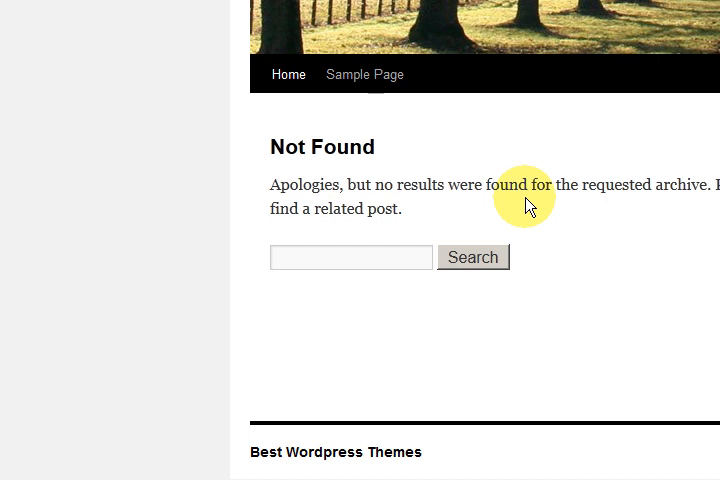
{"action": "scroll", "scroll_direction": "right", "scroll_amount": 3}
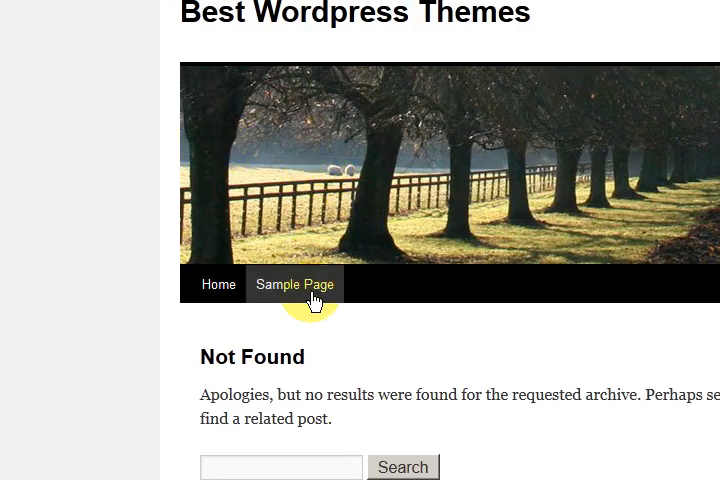
{"action": "scroll", "scroll_direction": "down", "scroll_amount": 3}
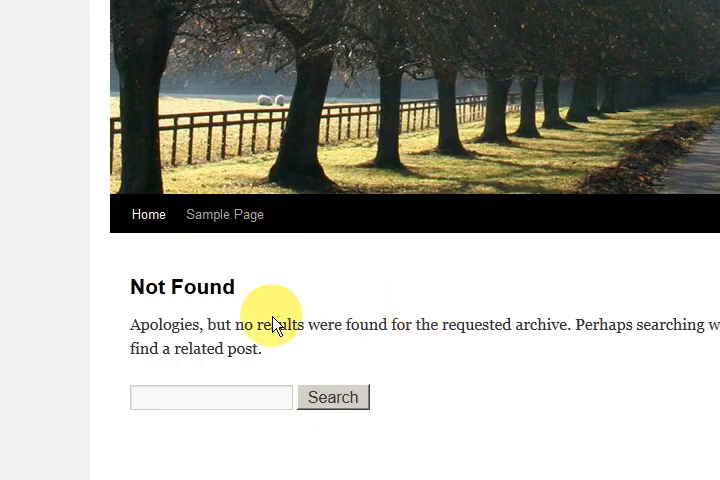
{"action": "scroll", "scroll_direction": "down", "scroll_amount": 3}
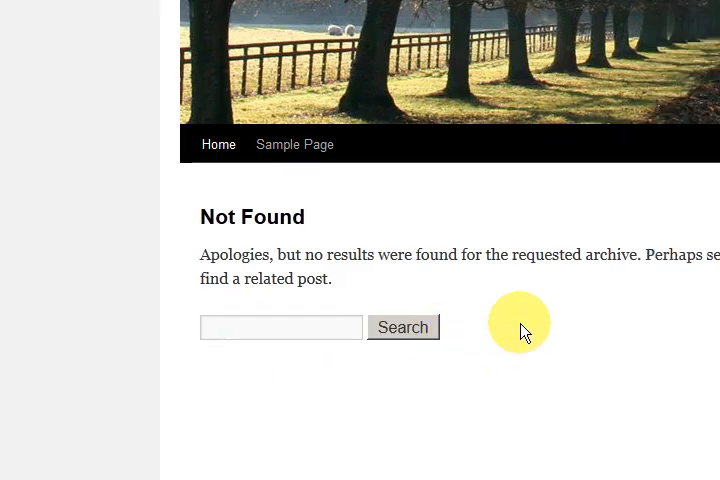
{"action": "scroll", "scroll_direction": "right", "scroll_amount": 3}
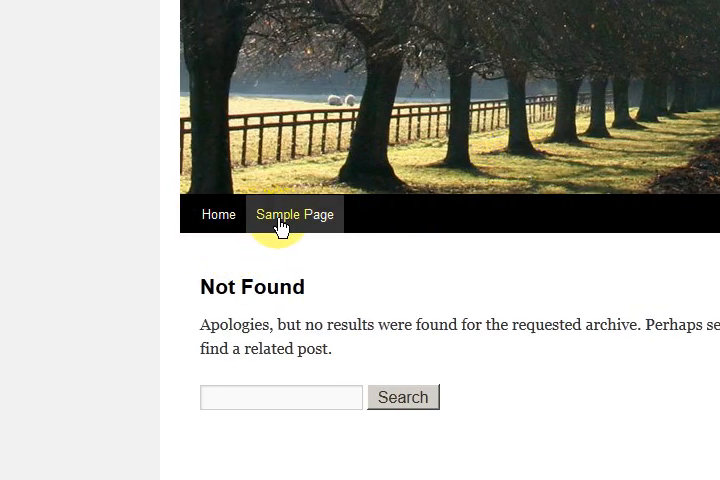
{"action": "mouse_move", "coordinate": [310, 214]}
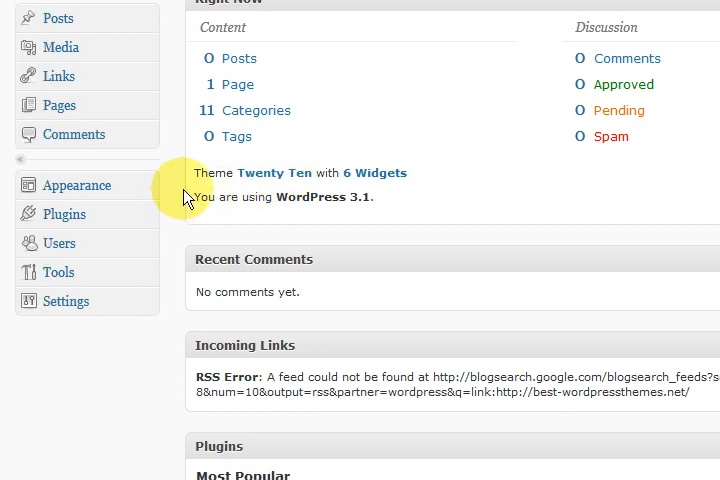
{"action": "scroll", "scroll_direction": "up", "scroll_amount": 3}
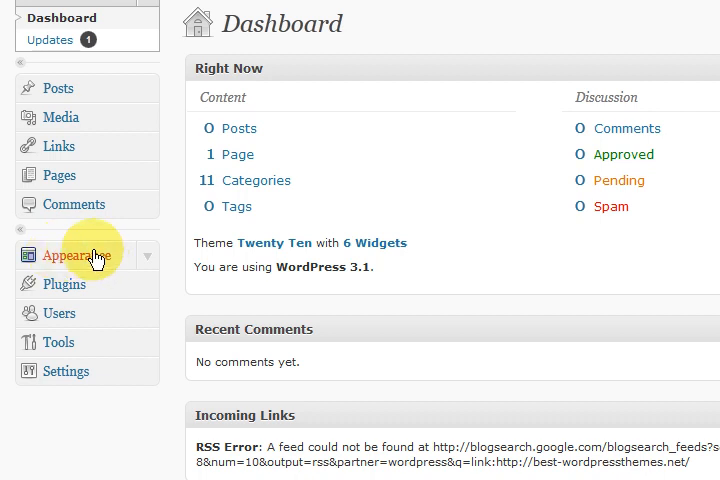
Step: Go to Appearance > Themes in the admin and switch to the Install Themes tab
{"action": "left_click", "coordinate": [68, 256]}
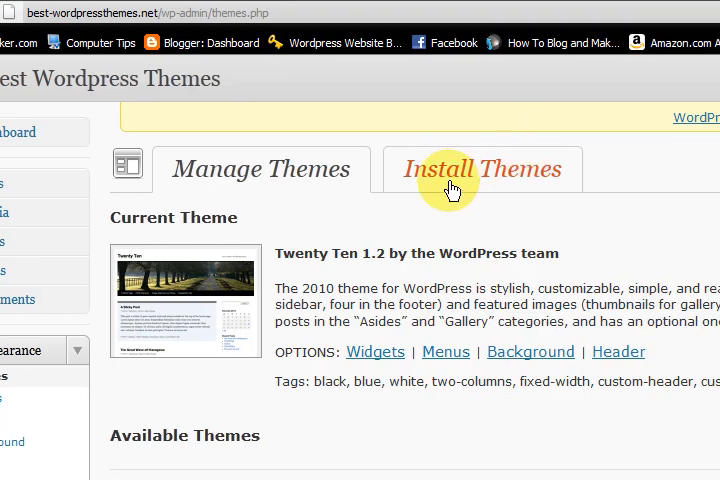
{"action": "left_click", "coordinate": [488, 168]}
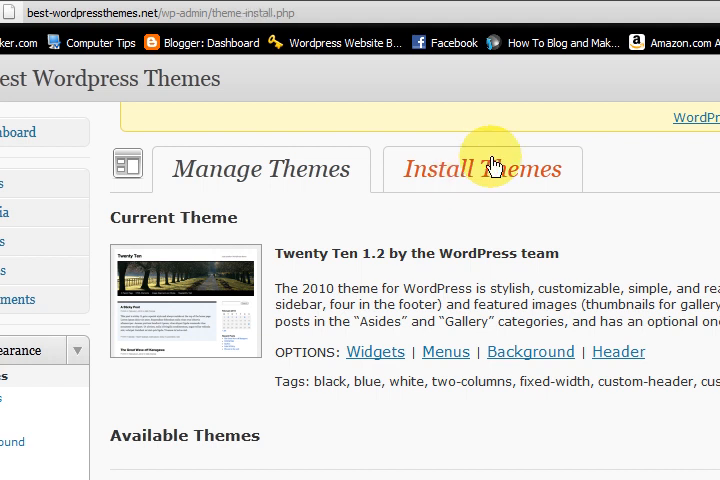
Step: Check Three Columns in the Feature Filter so the search lists three-column themes
{"action": "left_click", "coordinate": [480, 168]}
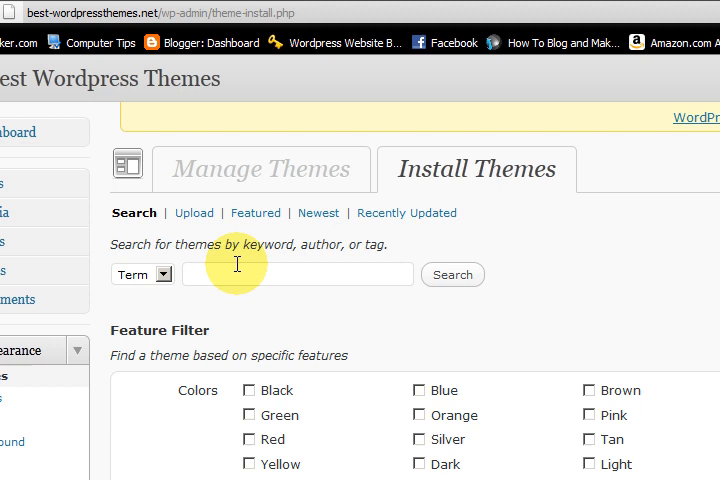
{"action": "mouse_move", "coordinate": [192, 212]}
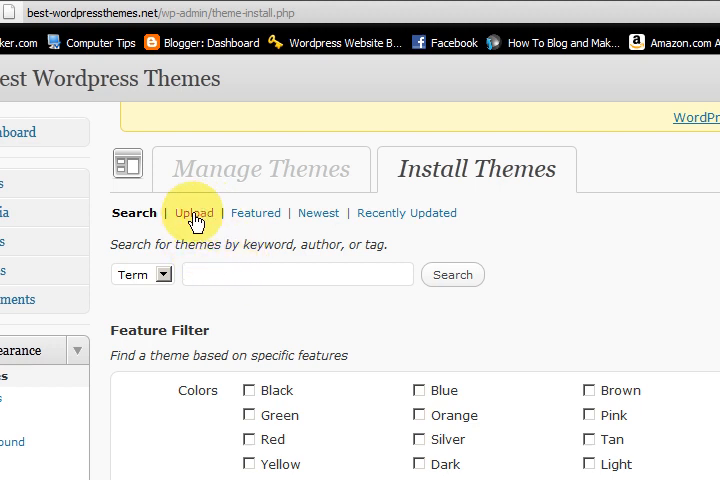
{"action": "mouse_move", "coordinate": [208, 274]}
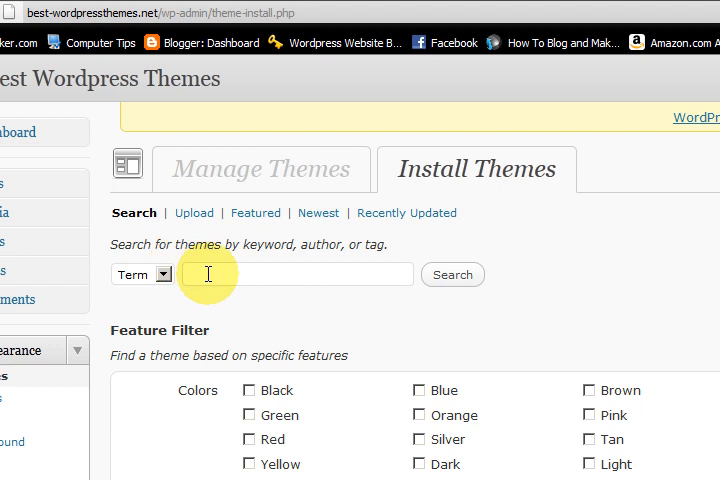
{"action": "scroll", "scroll_direction": "down", "scroll_amount": 3}
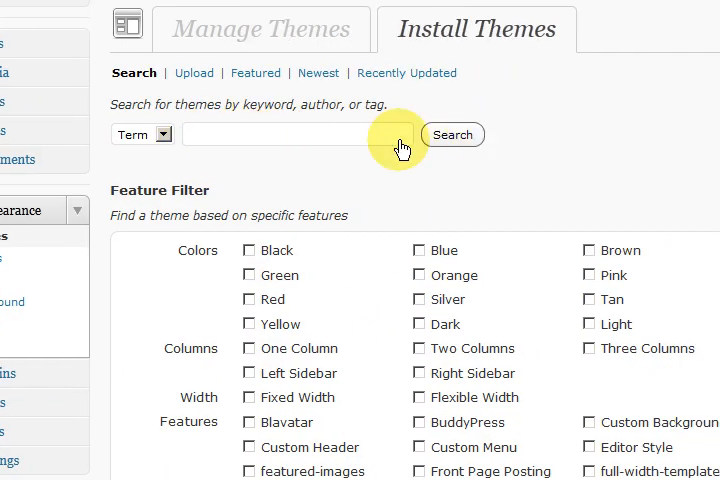
{"action": "mouse_move", "coordinate": [246, 260]}
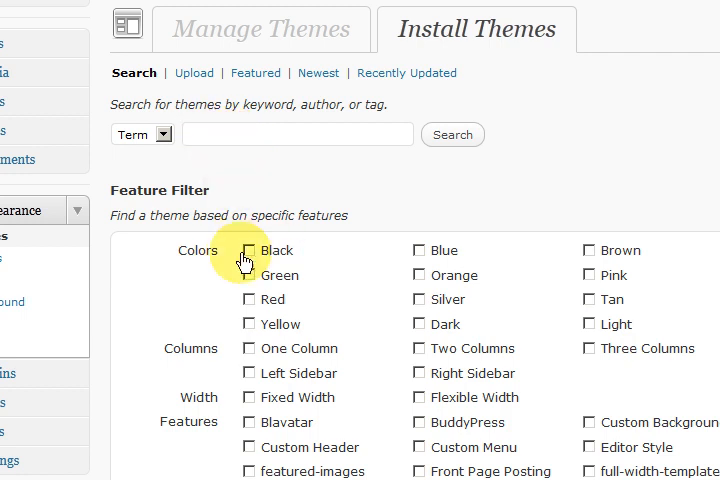
{"action": "mouse_move", "coordinate": [284, 328]}
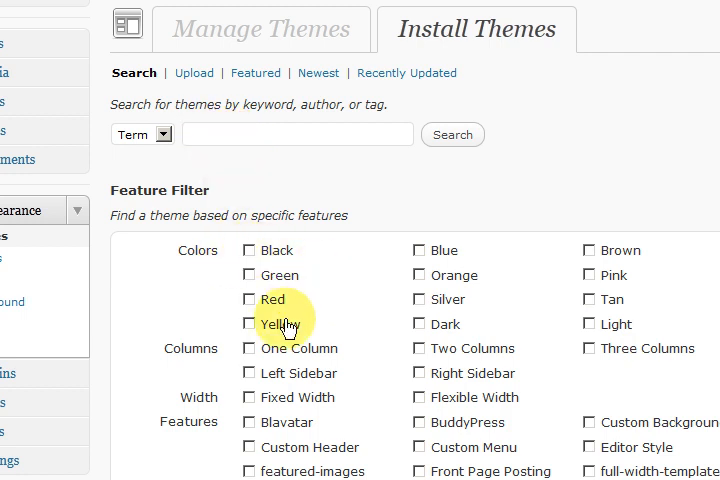
{"action": "scroll", "scroll_direction": "down", "scroll_amount": 3}
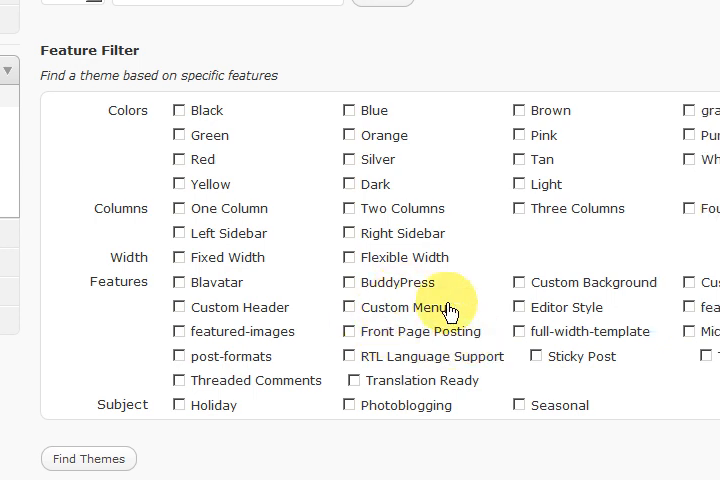
{"action": "scroll", "scroll_direction": "down", "scroll_amount": 3}
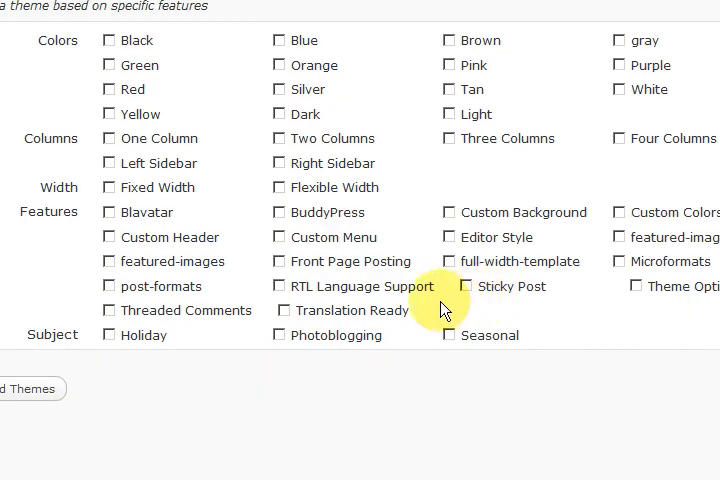
{"action": "mouse_move", "coordinate": [300, 256]}
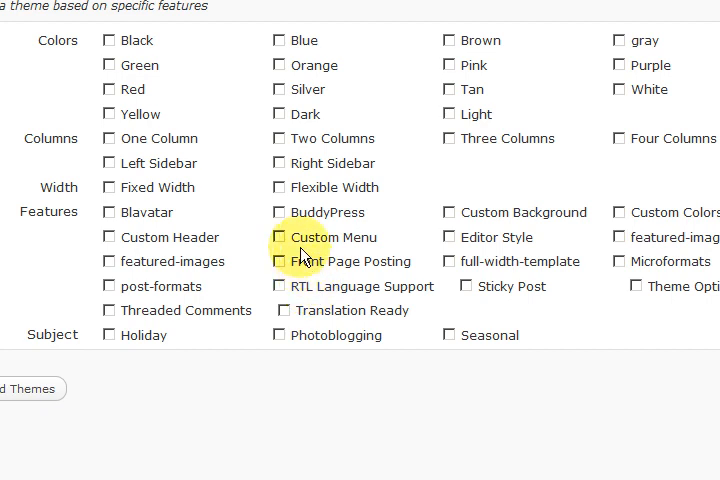
{"action": "mouse_move", "coordinate": [486, 160]}
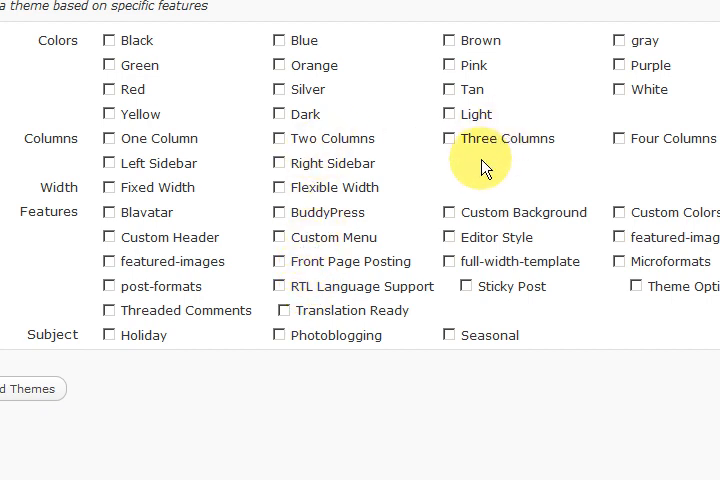
{"action": "left_click", "coordinate": [448, 138]}
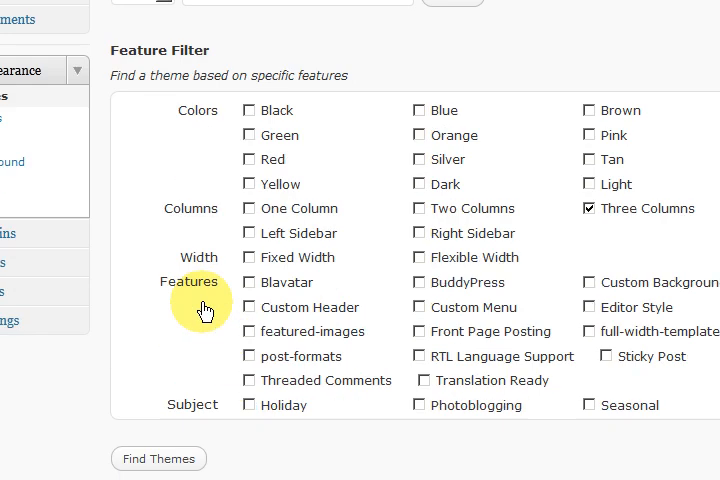
{"action": "scroll", "scroll_direction": "up", "scroll_amount": 3}
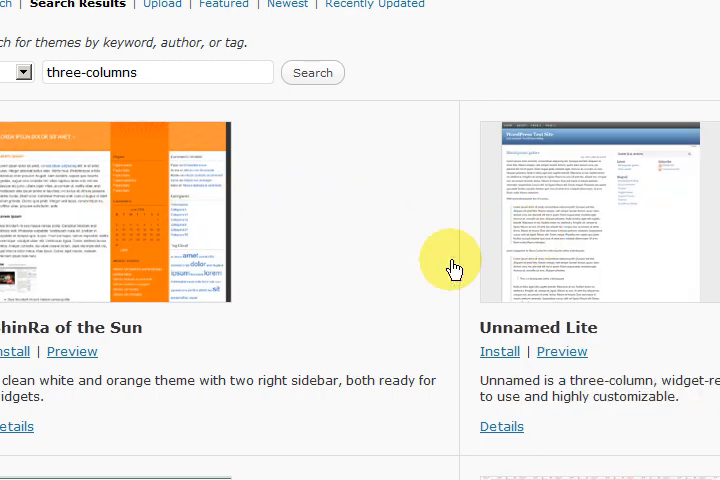
Step: Scroll the three-column results past Contrast Style, Rotate Text, Live and MQB to DeepBlue
{"action": "scroll", "scroll_direction": "down", "scroll_amount": 3}
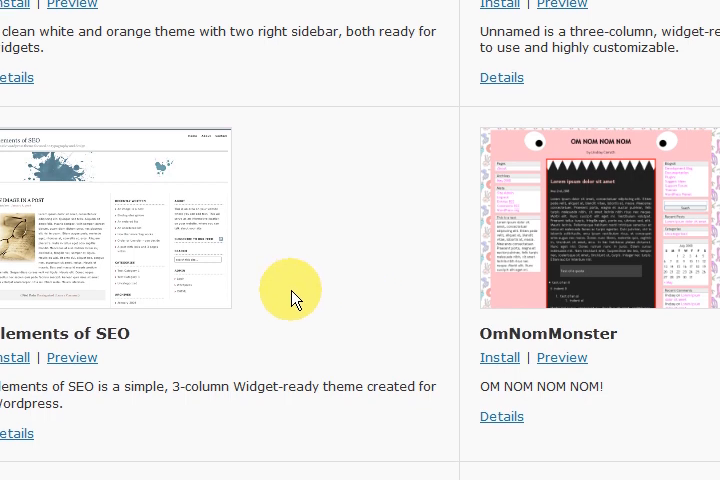
{"action": "scroll", "scroll_direction": "down", "scroll_amount": 3}
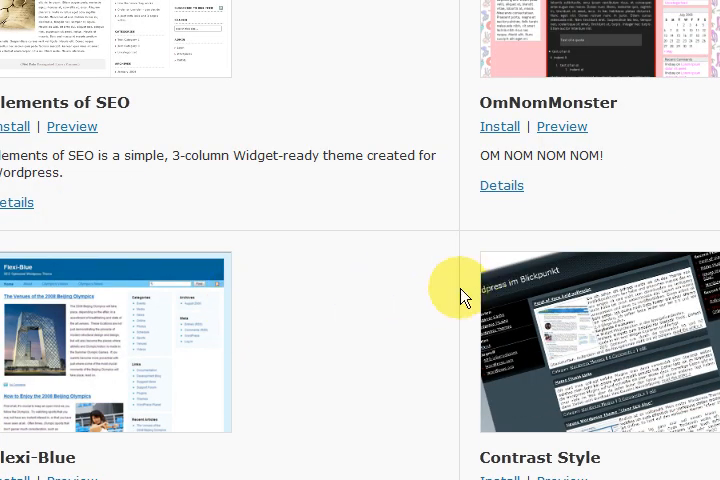
{"action": "scroll", "scroll_direction": "down", "scroll_amount": 3}
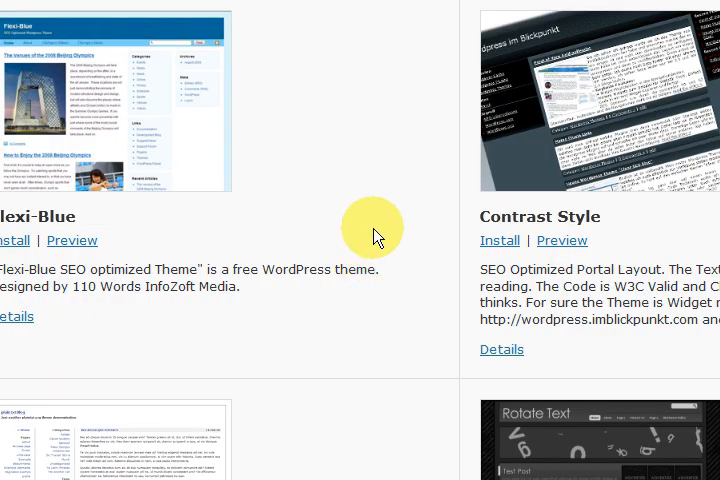
{"action": "scroll", "scroll_direction": "down", "scroll_amount": 3}
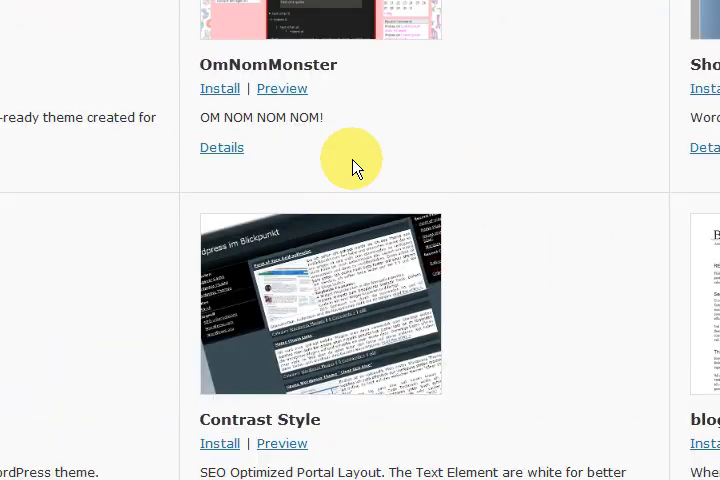
{"action": "scroll", "scroll_direction": "down", "scroll_amount": 3}
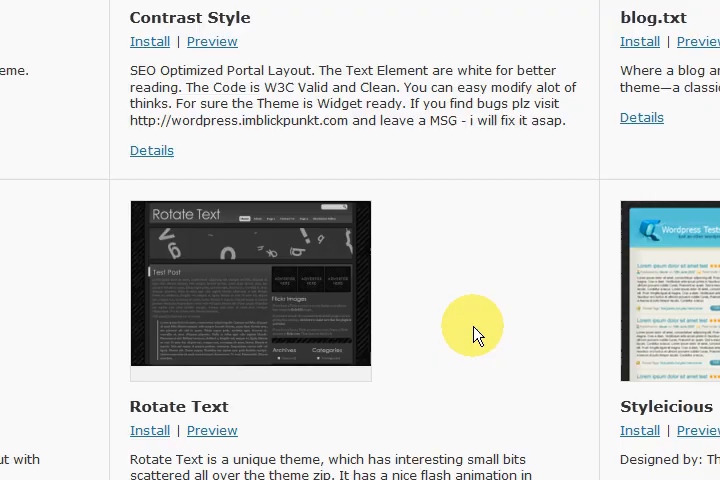
{"action": "scroll", "scroll_direction": "down", "scroll_amount": 3}
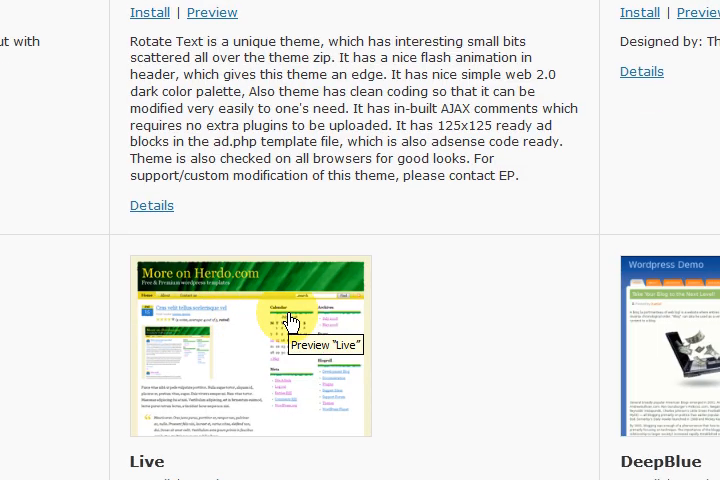
{"action": "scroll", "scroll_direction": "down", "scroll_amount": 3}
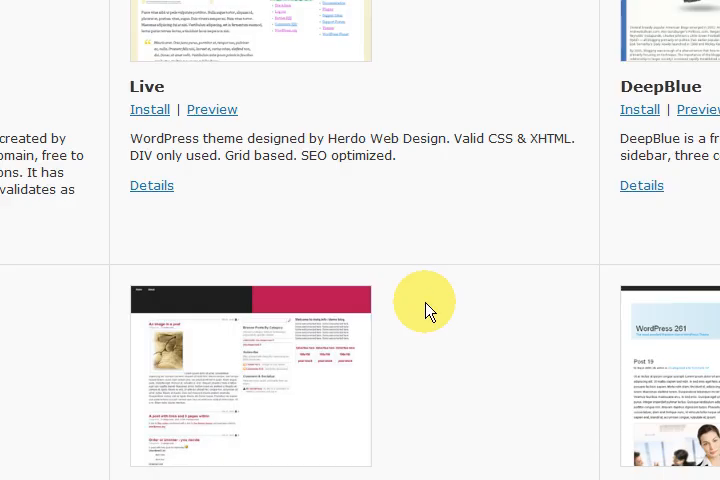
{"action": "scroll", "scroll_direction": "down", "scroll_amount": 3}
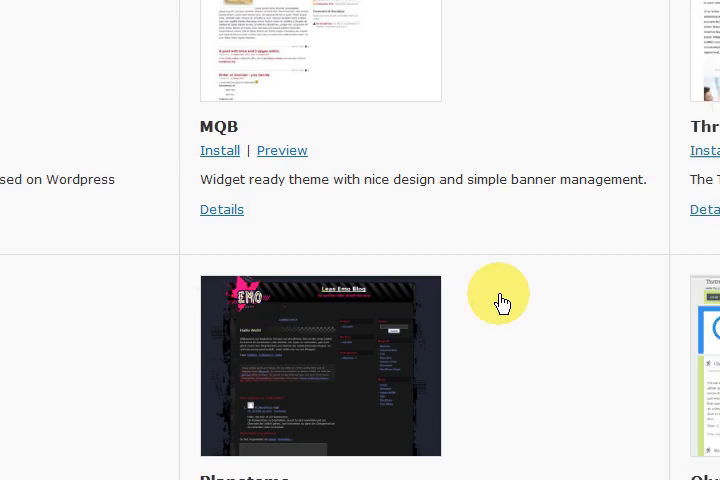
{"action": "scroll", "scroll_direction": "up", "scroll_amount": 3}
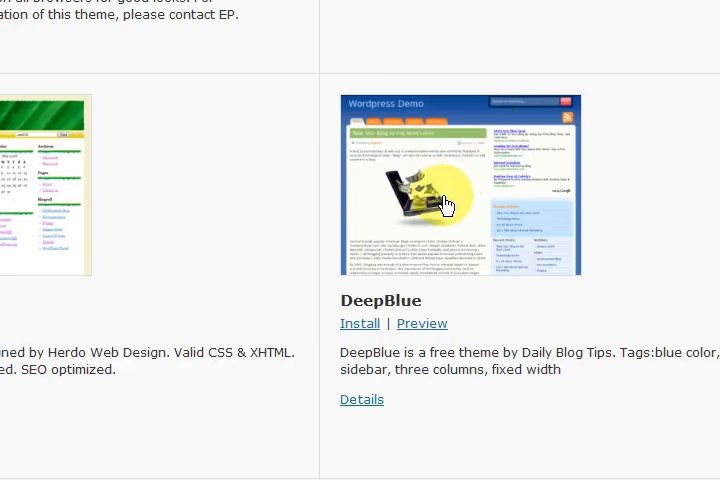
{"action": "mouse_move", "coordinate": [420, 324]}
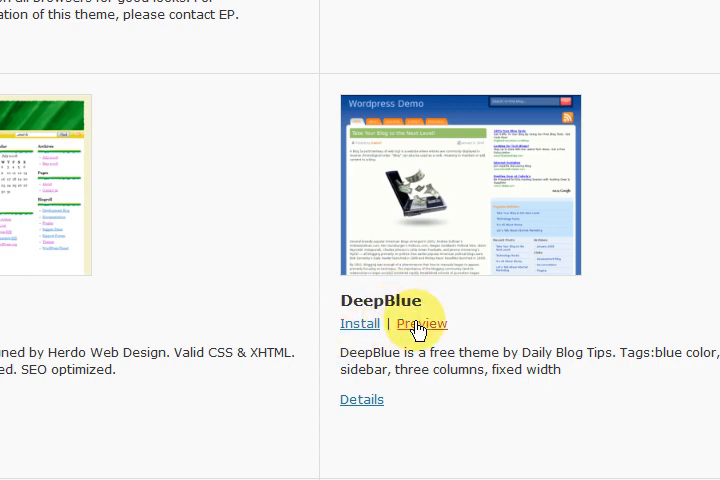
{"action": "left_click", "coordinate": [422, 324]}
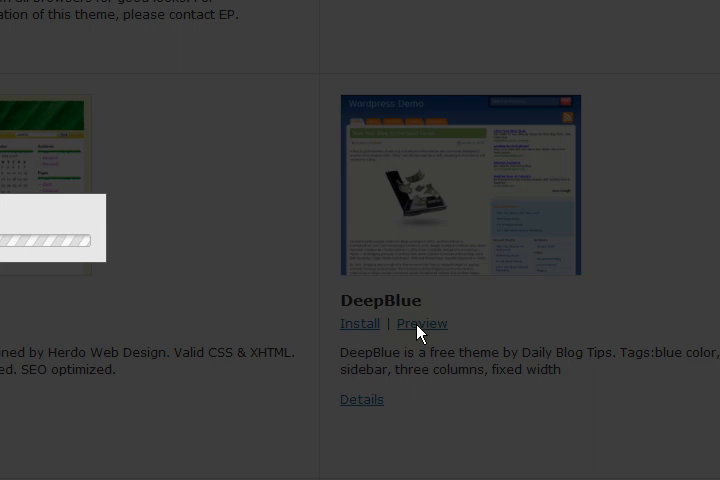
{"action": "left_click", "coordinate": [422, 324]}
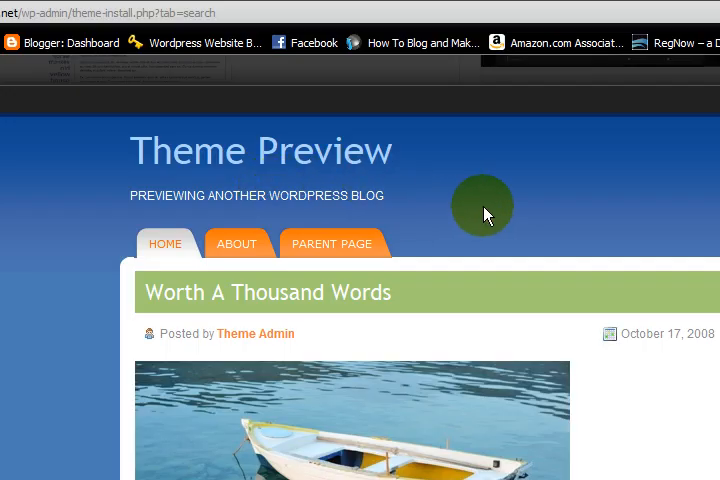
{"action": "scroll", "scroll_direction": "down", "scroll_amount": 3}
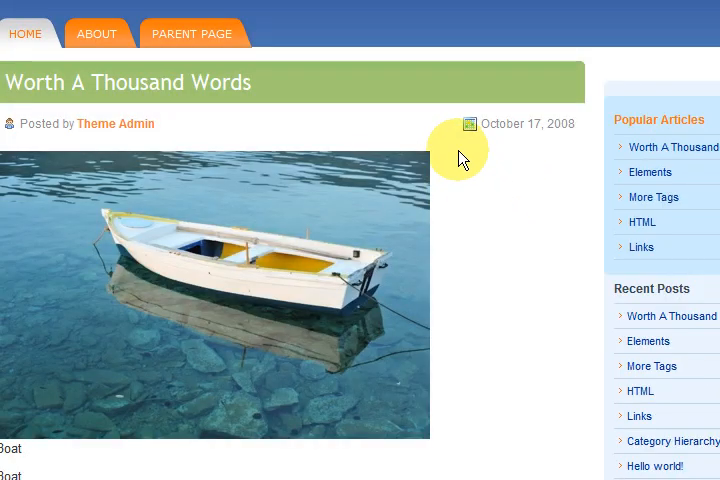
{"action": "scroll", "scroll_direction": "up", "scroll_amount": 3}
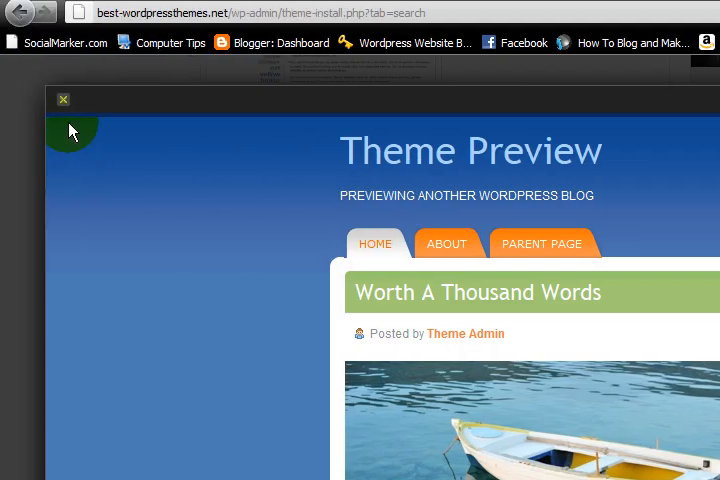
{"action": "left_click", "coordinate": [62, 100]}
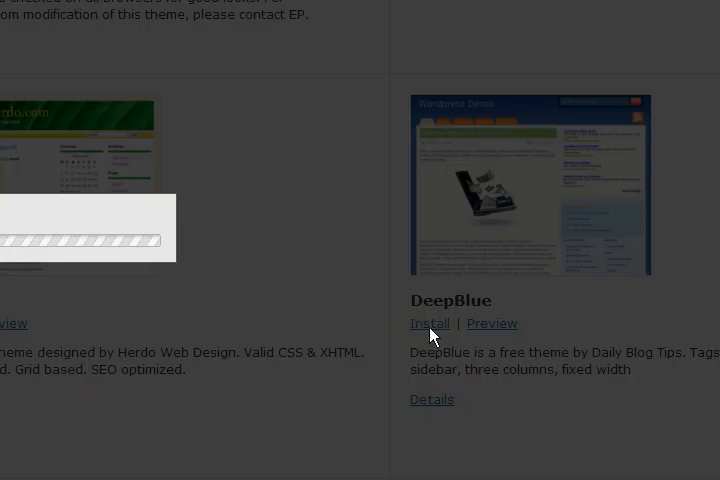
Step: Install DeepBlue 1.1 from the results and activate it, replacing Twenty Ten
{"action": "left_click", "coordinate": [430, 324]}
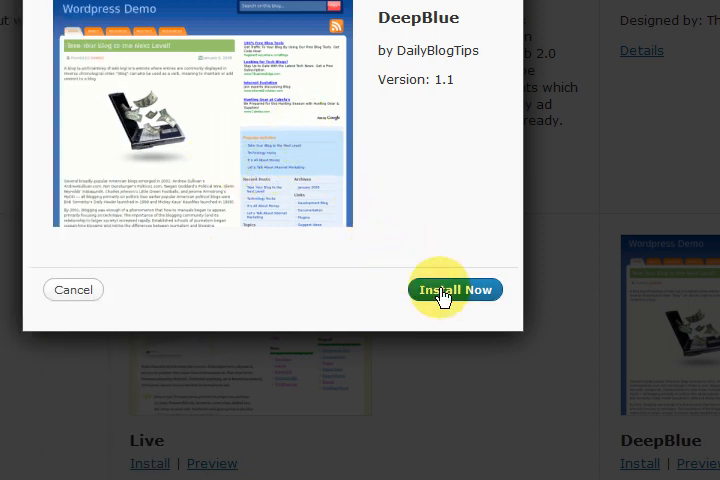
{"action": "mouse_move", "coordinate": [292, 264]}
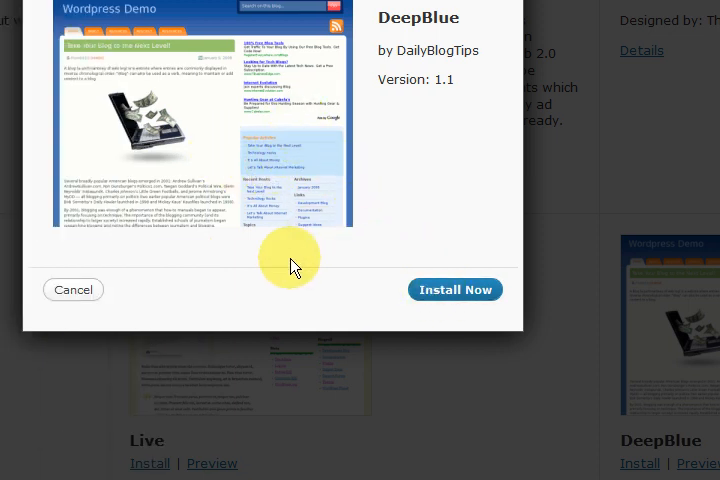
{"action": "left_click", "coordinate": [456, 288]}
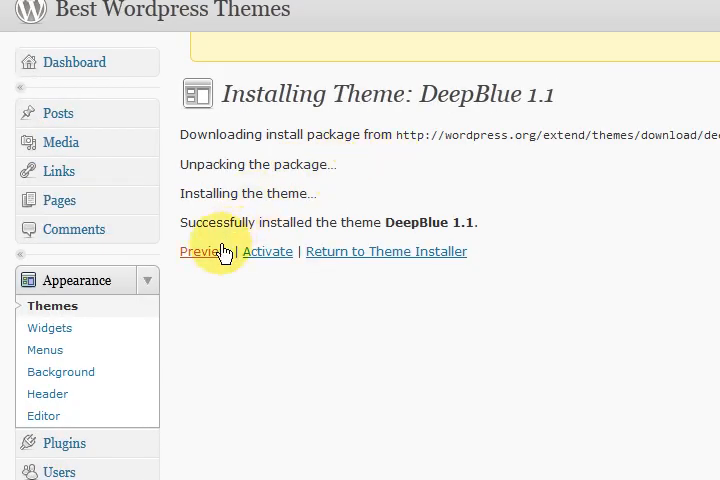
{"action": "mouse_move", "coordinate": [204, 252]}
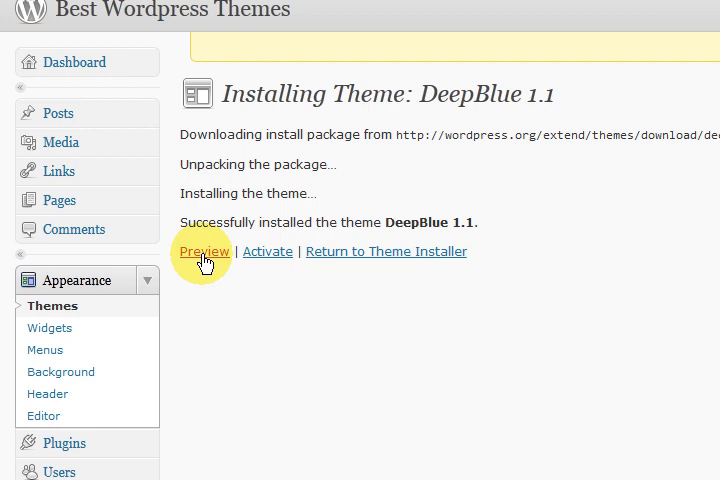
{"action": "mouse_move", "coordinate": [268, 252]}
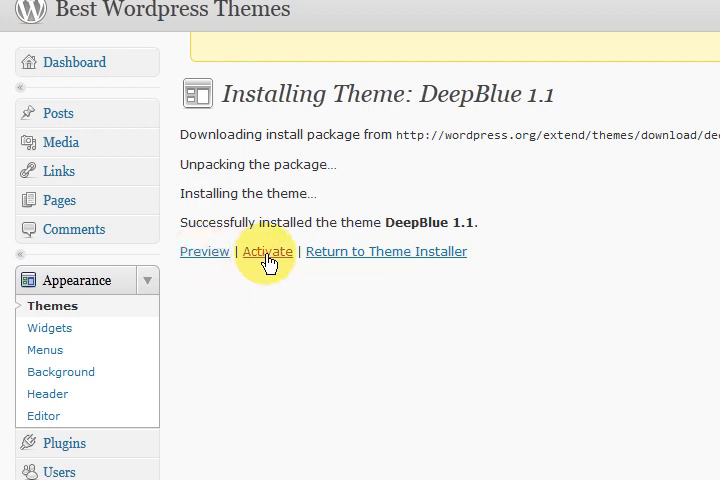
{"action": "left_click", "coordinate": [268, 252]}
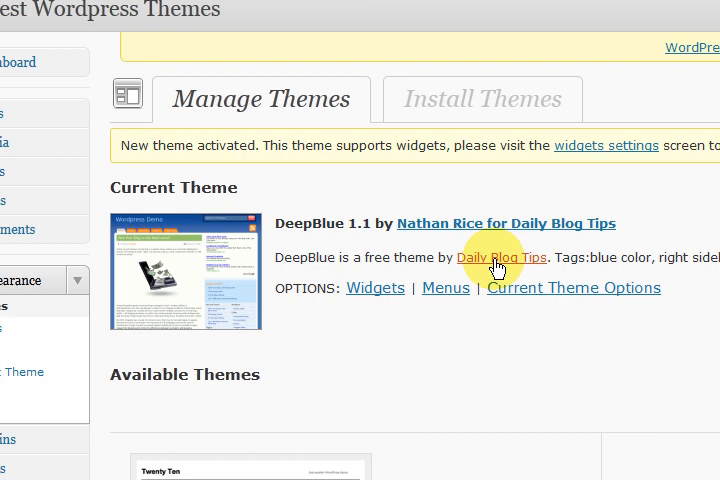
{"action": "mouse_move", "coordinate": [208, 284]}
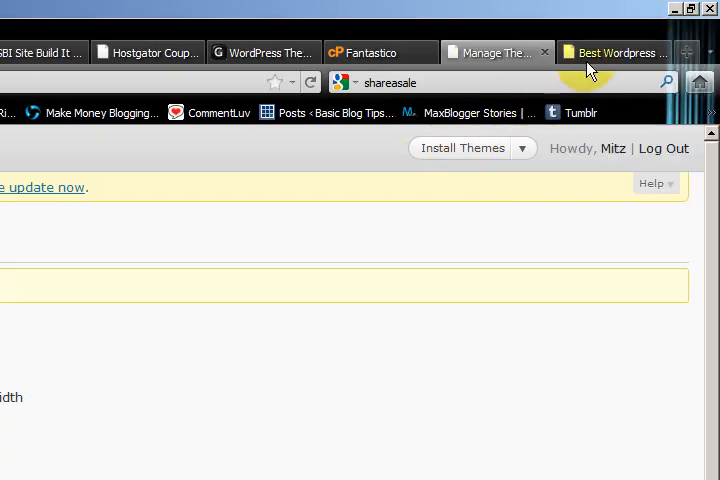
Step: Reload the live blog and scroll through the DeepBlue layout down to the footer
{"action": "left_click", "coordinate": [616, 52]}
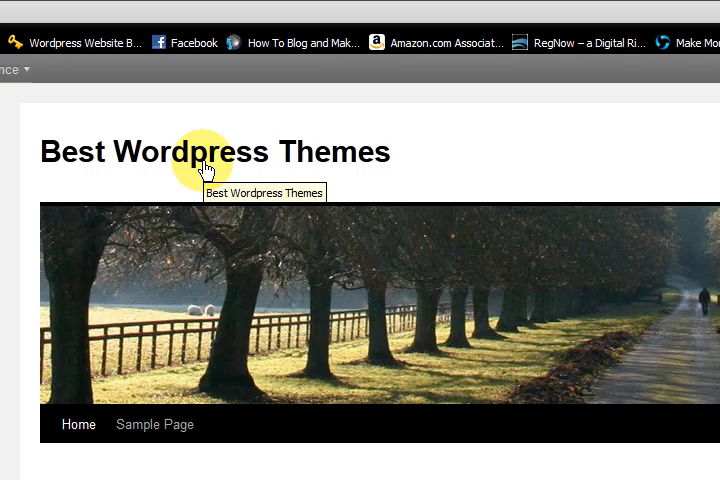
{"action": "left_click", "coordinate": [212, 152]}
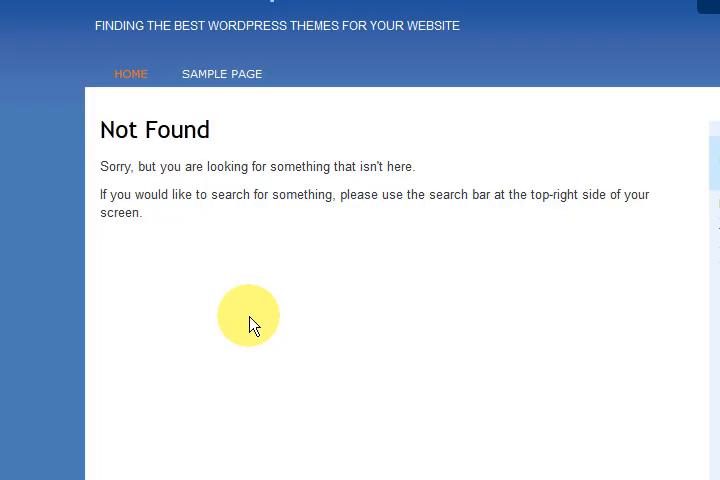
{"action": "scroll", "scroll_direction": "up", "scroll_amount": 3}
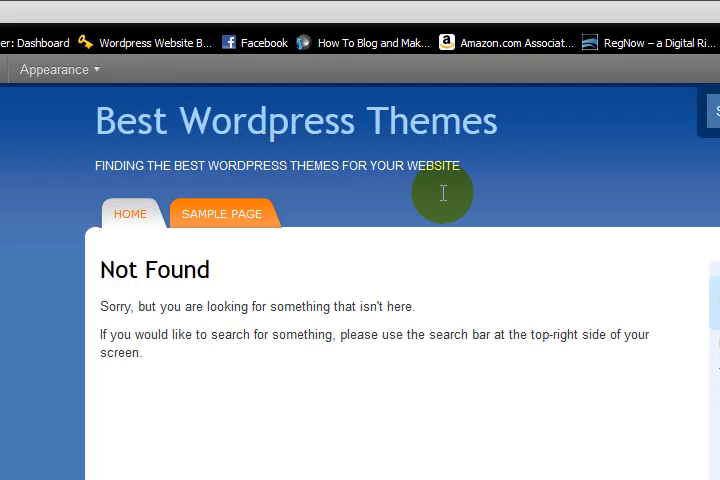
{"action": "scroll", "scroll_direction": "down", "scroll_amount": 3}
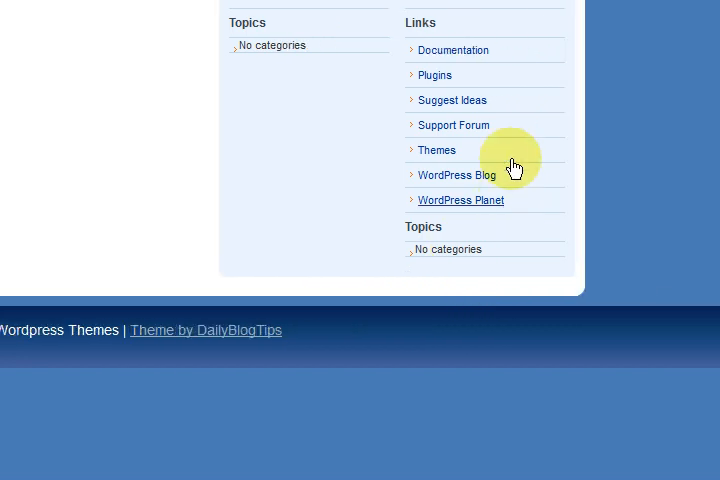
{"action": "left_click", "coordinate": [436, 150]}
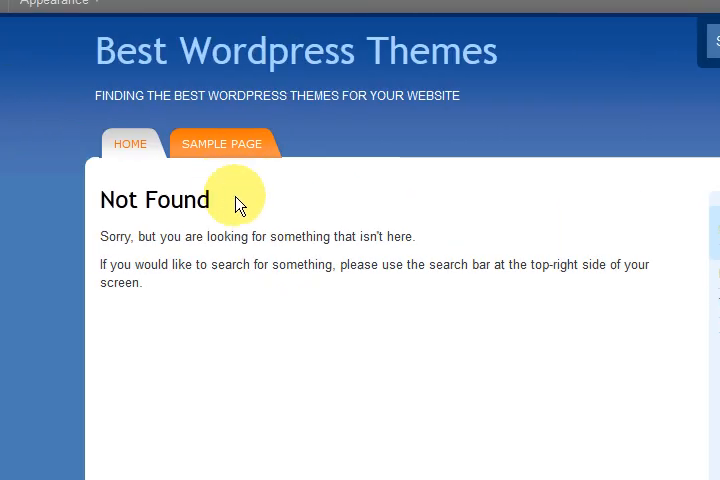
{"action": "scroll", "scroll_direction": "down", "scroll_amount": 3}
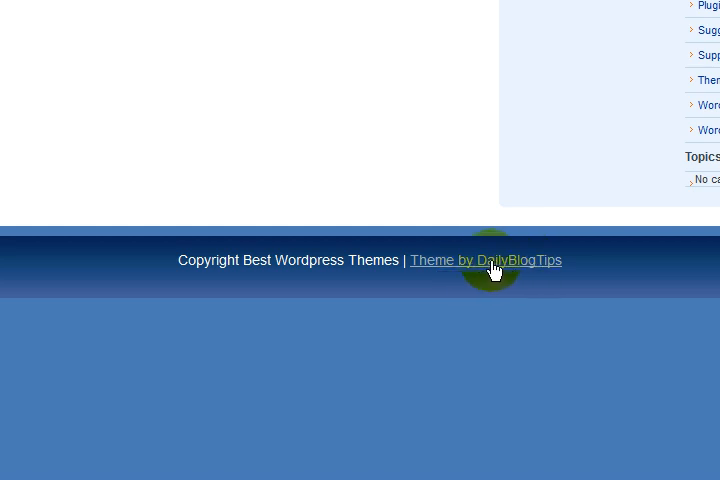
{"action": "mouse_move", "coordinate": [520, 264]}
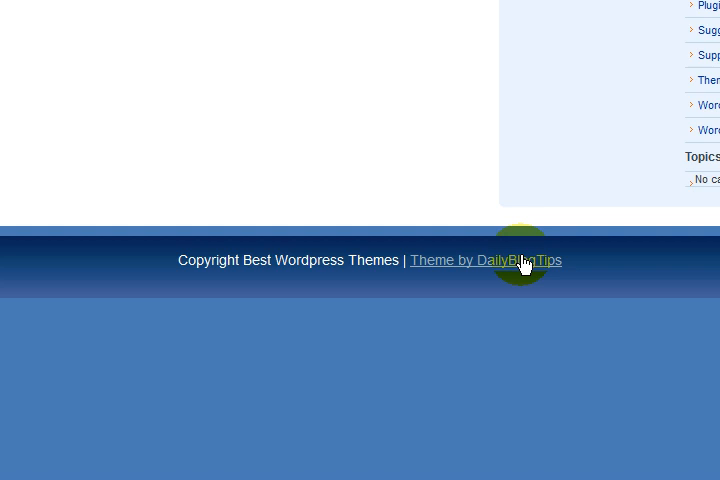
{"action": "scroll", "scroll_direction": "up", "scroll_amount": 3}
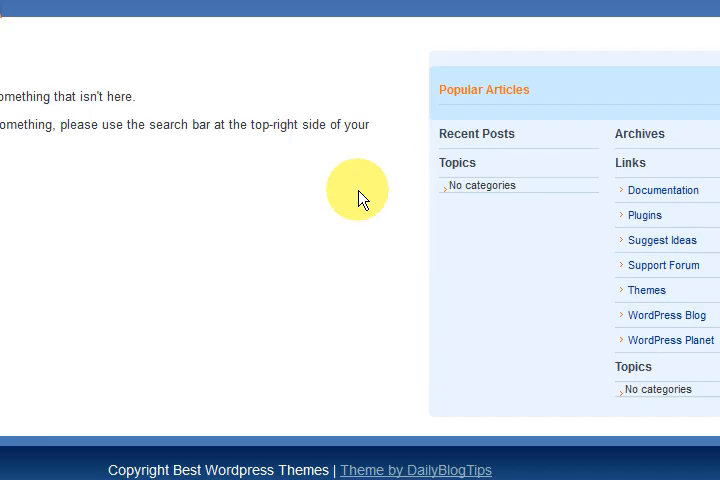
{"action": "scroll", "scroll_direction": "down", "scroll_amount": 3}
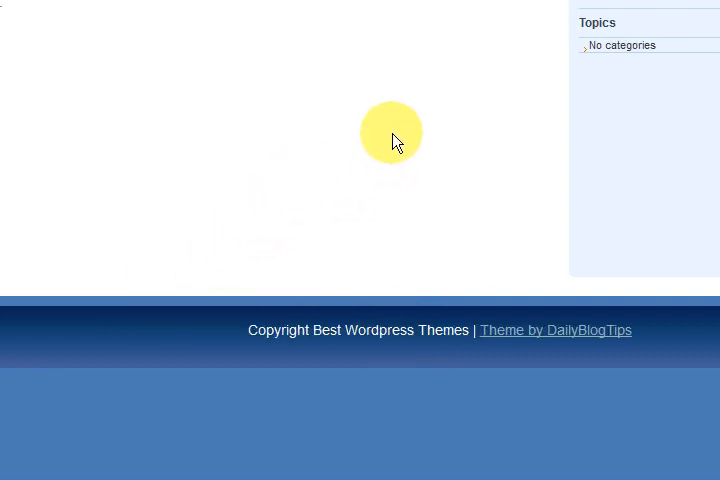
Step: Return to the admin's Themes screen showing DeepBlue as current
{"action": "left_click", "coordinate": [496, 52]}
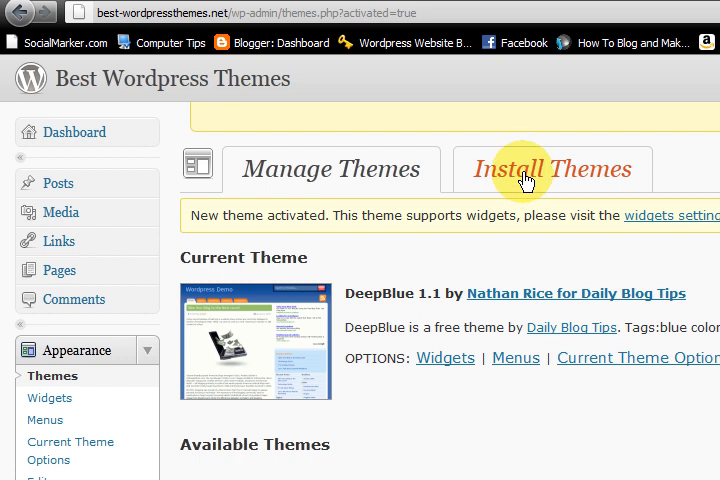
Step: Choose the Upload option under Install Themes and browse for a theme .zip on the computer
{"action": "left_click", "coordinate": [548, 168]}
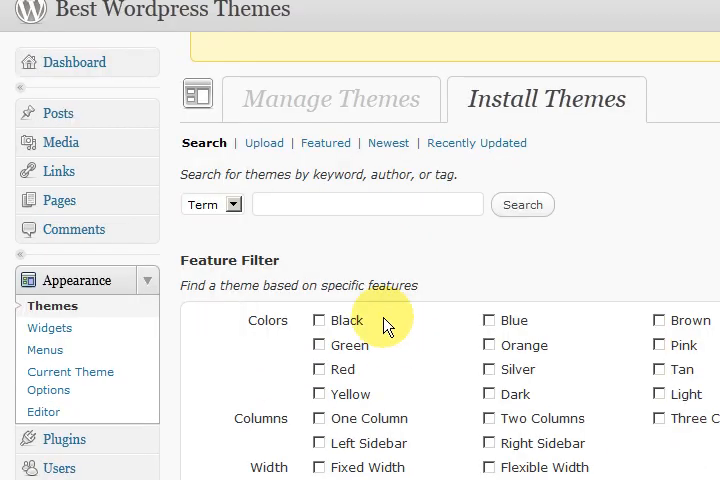
{"action": "mouse_move", "coordinate": [264, 144]}
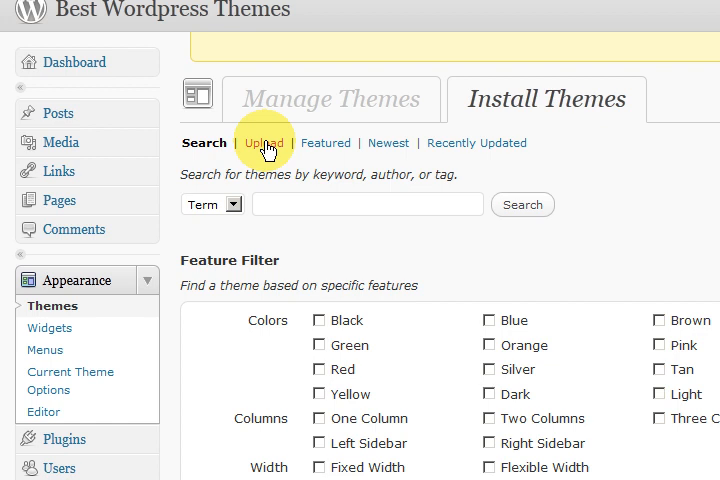
{"action": "left_click", "coordinate": [262, 144]}
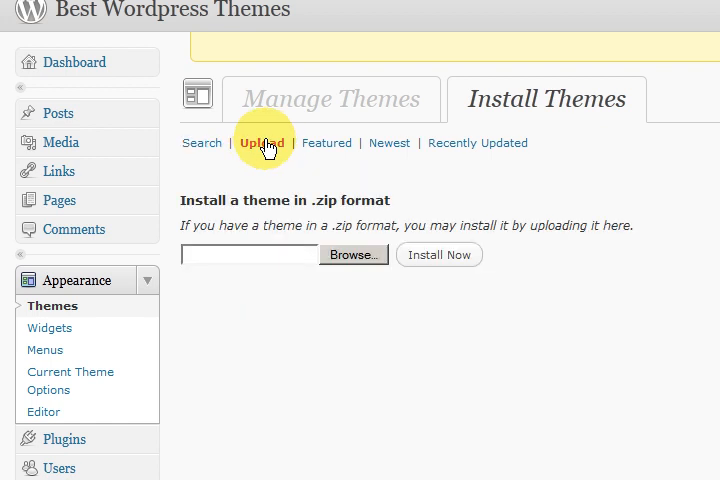
{"action": "mouse_move", "coordinate": [348, 272]}
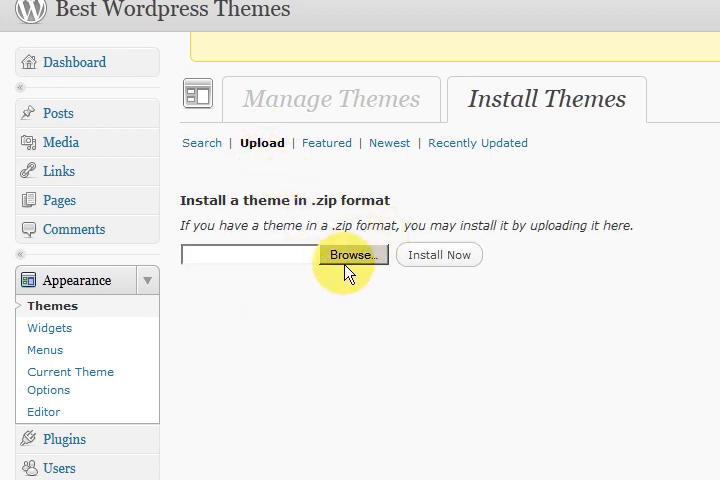
{"action": "left_click", "coordinate": [350, 256]}
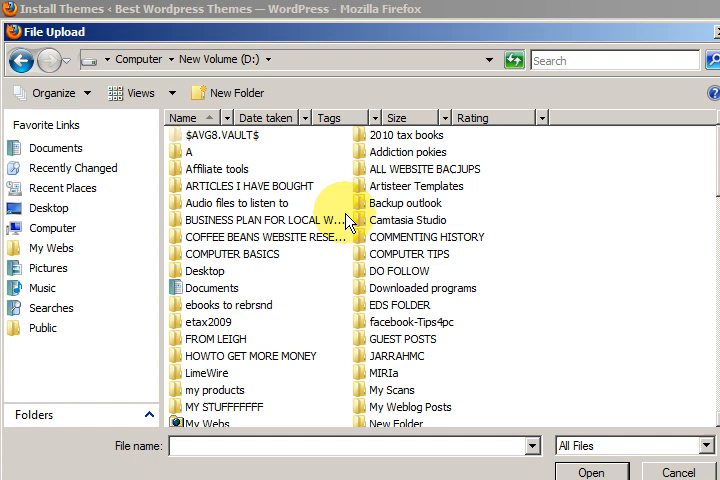
Step: Look inside Paid Programs and its Elegant themes review folder on drive D, then return to Paid Programs
{"action": "scroll", "scroll_direction": "down", "scroll_amount": 3}
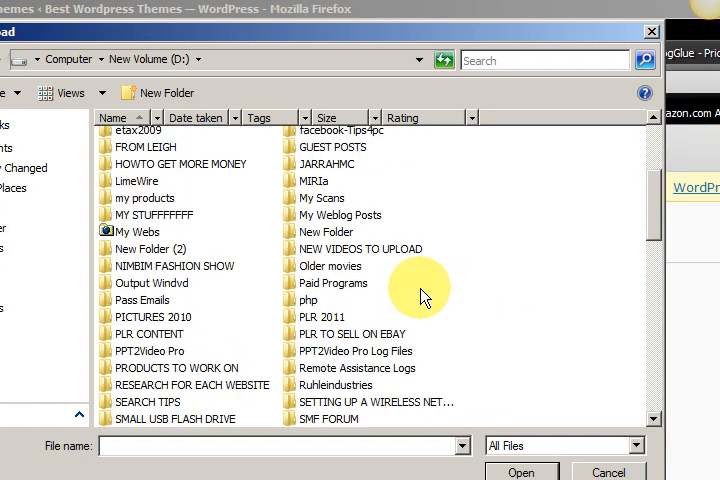
{"action": "double_click", "coordinate": [334, 284]}
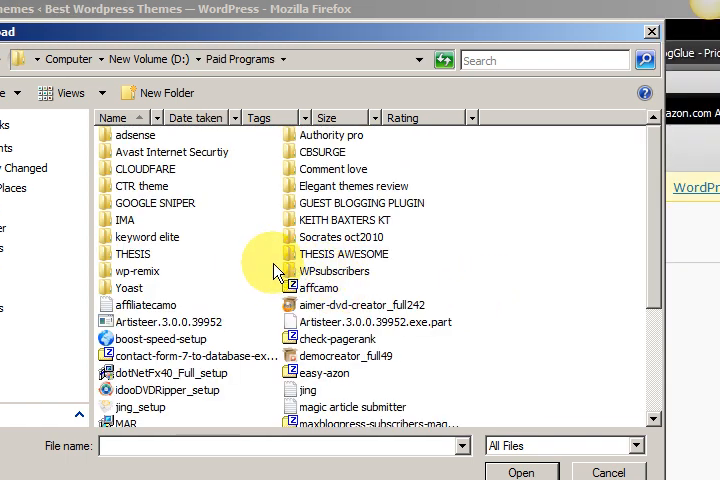
{"action": "mouse_move", "coordinate": [344, 188]}
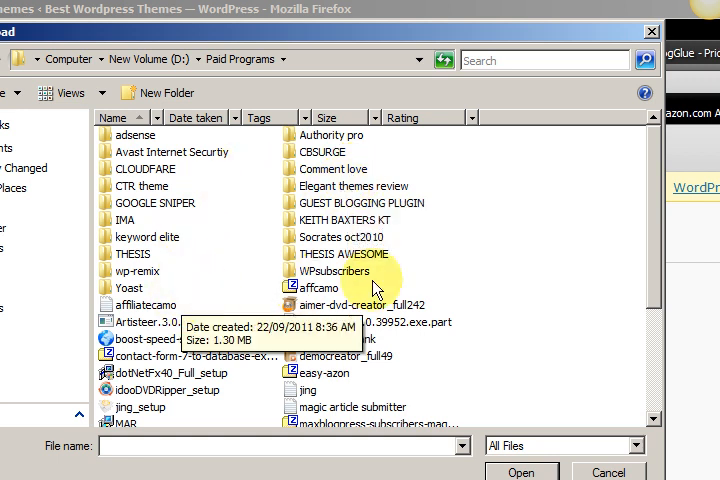
{"action": "mouse_move", "coordinate": [344, 184]}
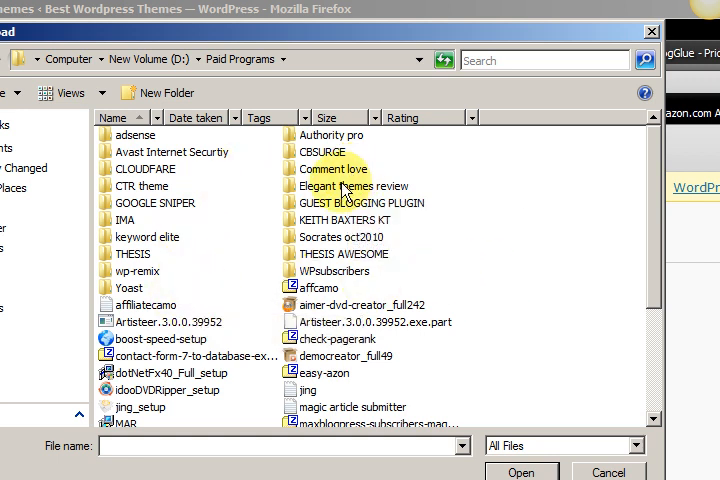
{"action": "mouse_move", "coordinate": [444, 248]}
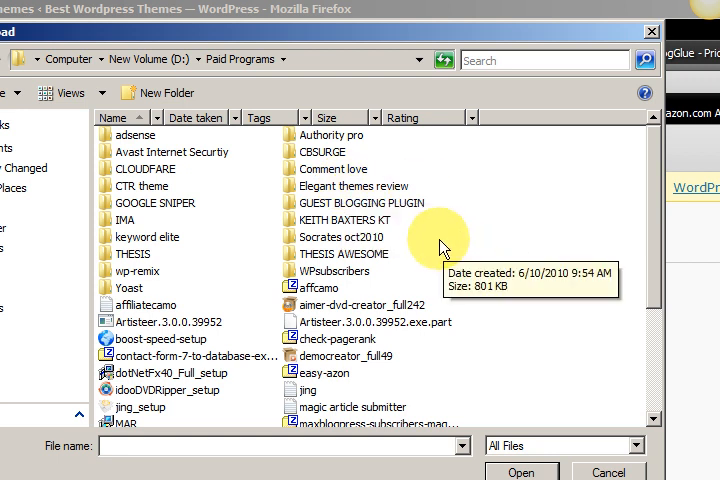
{"action": "double_click", "coordinate": [352, 184]}
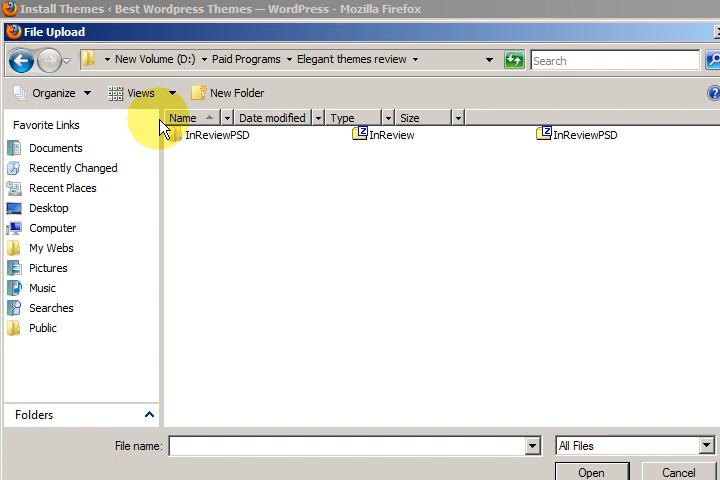
{"action": "mouse_move", "coordinate": [16, 60]}
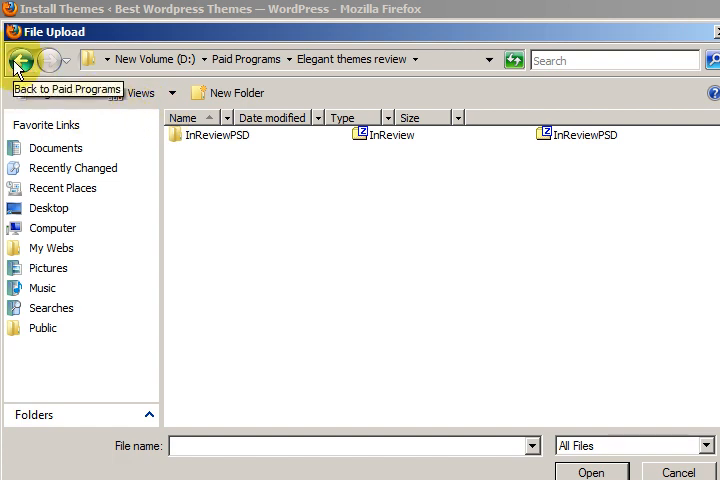
{"action": "left_click", "coordinate": [20, 60]}
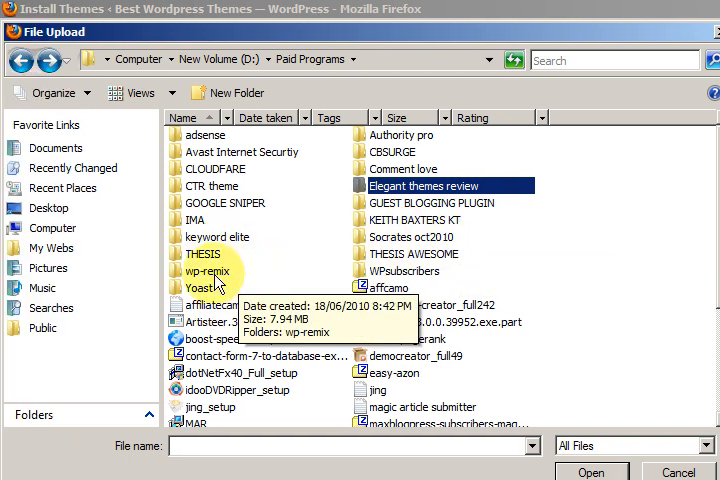
{"action": "mouse_move", "coordinate": [222, 264]}
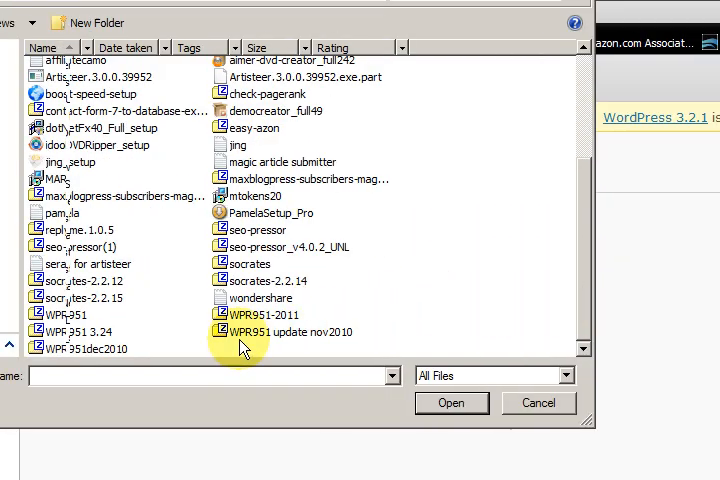
{"action": "mouse_move", "coordinate": [220, 296]}
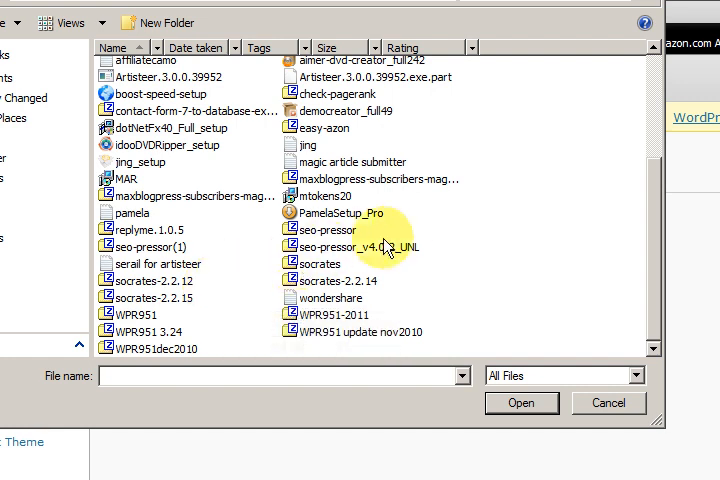
{"action": "scroll", "scroll_direction": "up", "scroll_amount": 3}
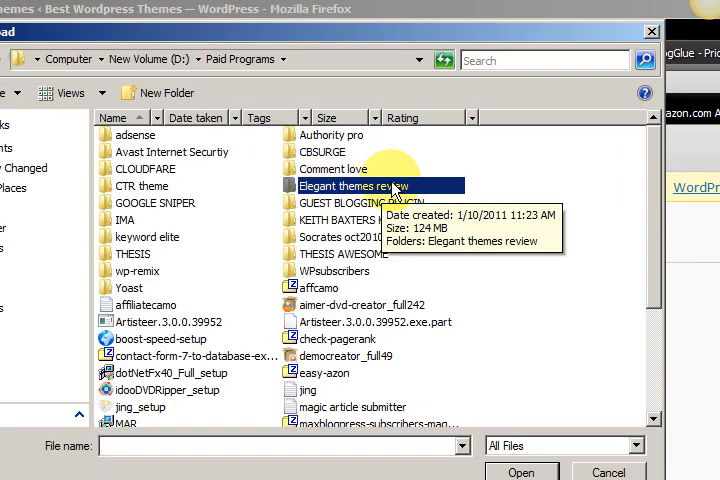
{"action": "mouse_move", "coordinate": [304, 230]}
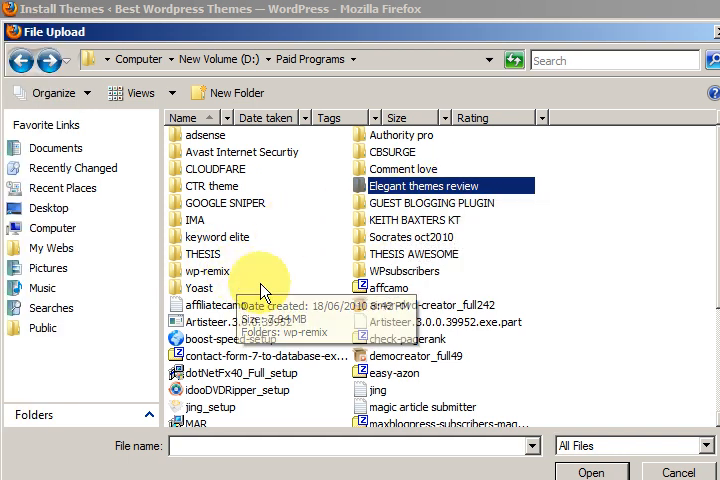
{"action": "mouse_move", "coordinate": [424, 284]}
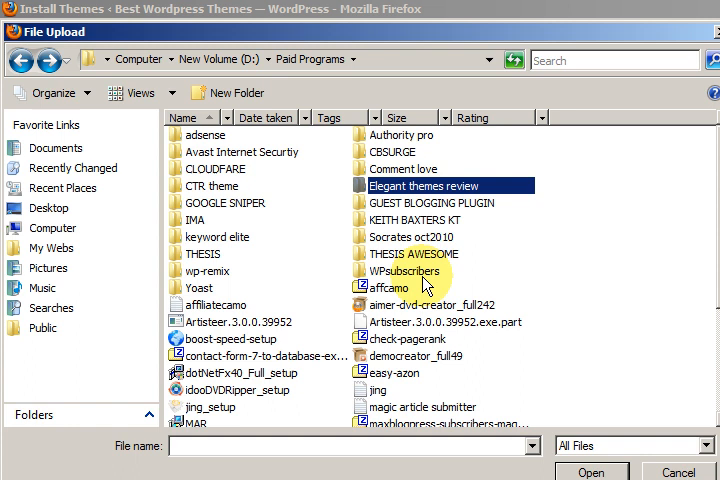
{"action": "mouse_move", "coordinate": [428, 288]}
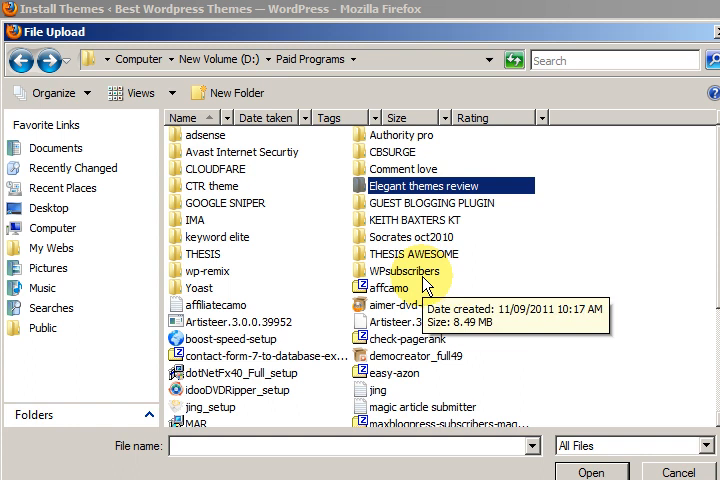
{"action": "mouse_move", "coordinate": [362, 268]}
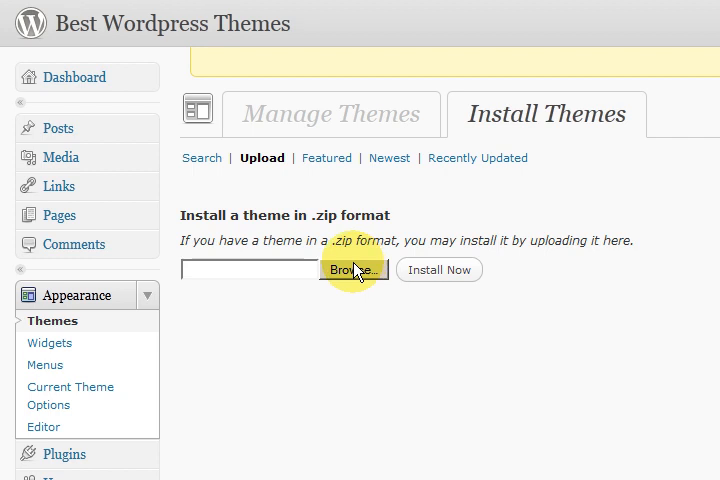
{"action": "mouse_move", "coordinate": [384, 236]}
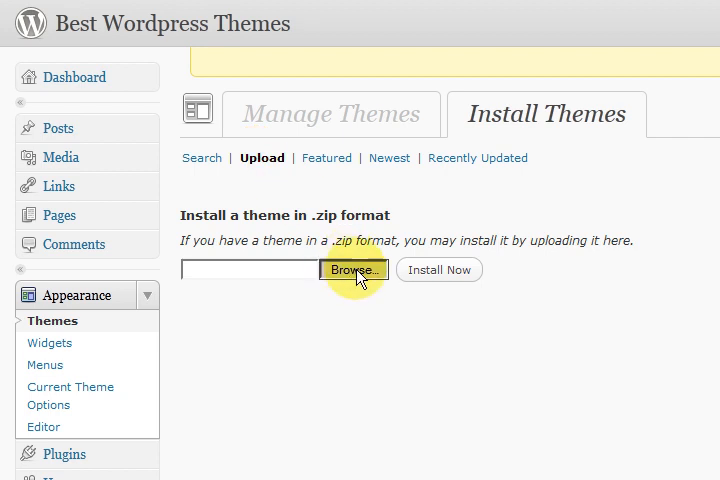
Step: Browse again for the theme .zip, landing in the Elegant themes folder under WORDPRESS
{"action": "left_click", "coordinate": [354, 270]}
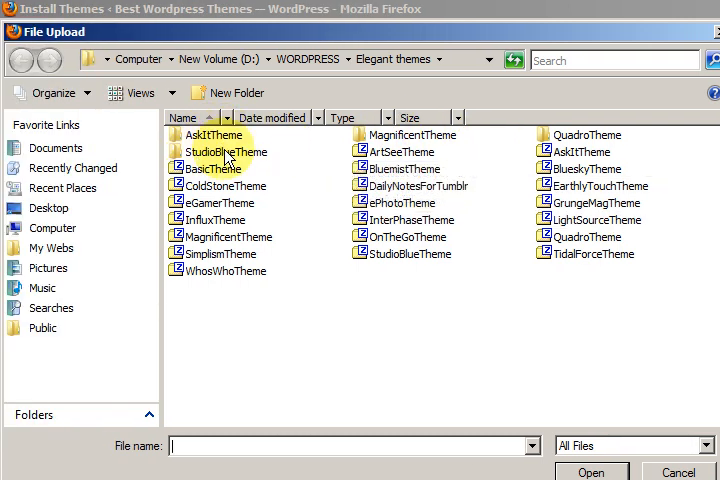
Step: Drill into StudioBlueTheme > StudioBlueTheme > Theme and select the StudioBlue folder
{"action": "left_click", "coordinate": [222, 152]}
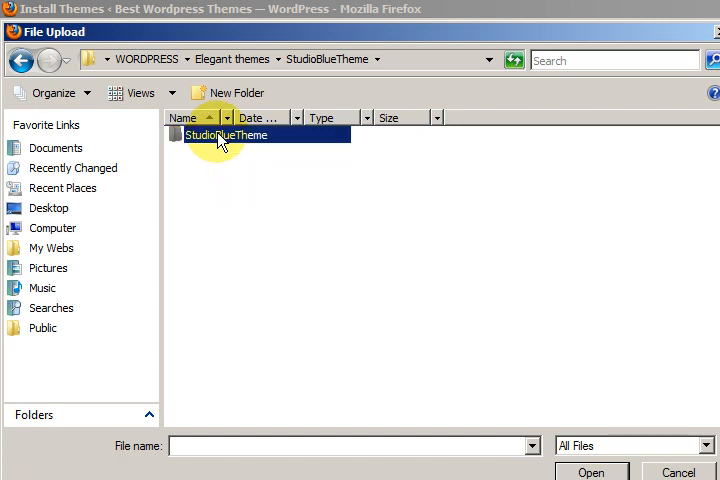
{"action": "double_click", "coordinate": [222, 136]}
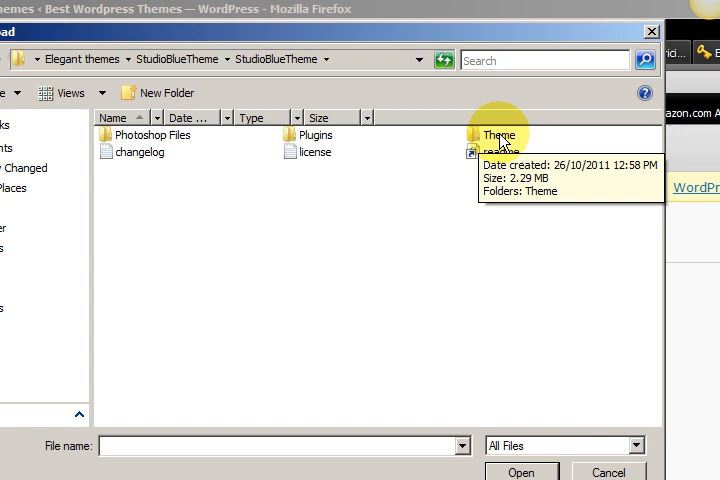
{"action": "double_click", "coordinate": [488, 136]}
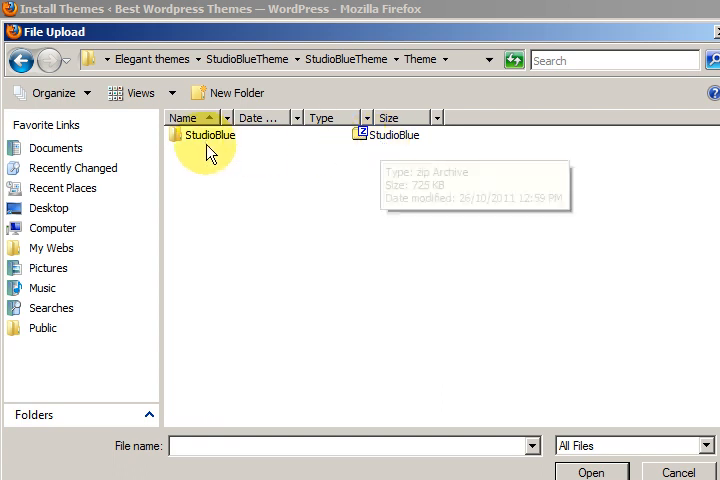
{"action": "left_click", "coordinate": [204, 136]}
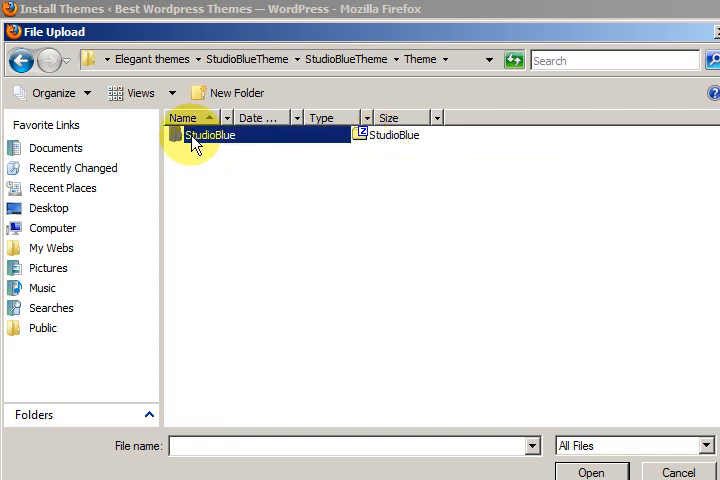
Step: Compress the StudioBlue folder into StudioBlue.zip via 7-Zip > Add to "StudioBlue.zip"
{"action": "right_click", "coordinate": [196, 136]}
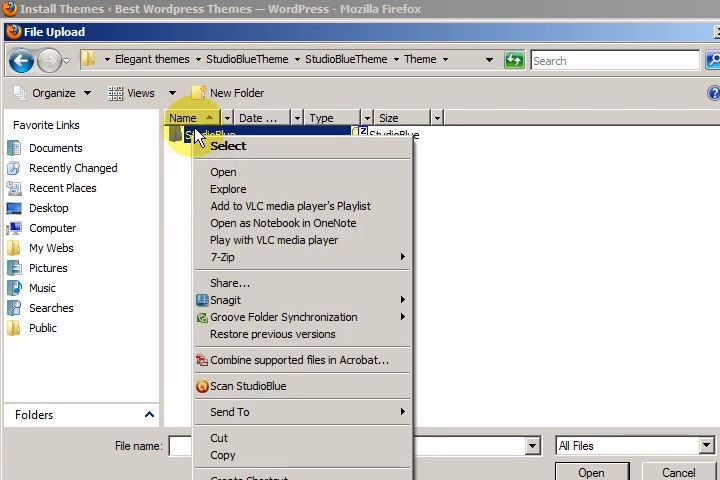
{"action": "mouse_move", "coordinate": [230, 256]}
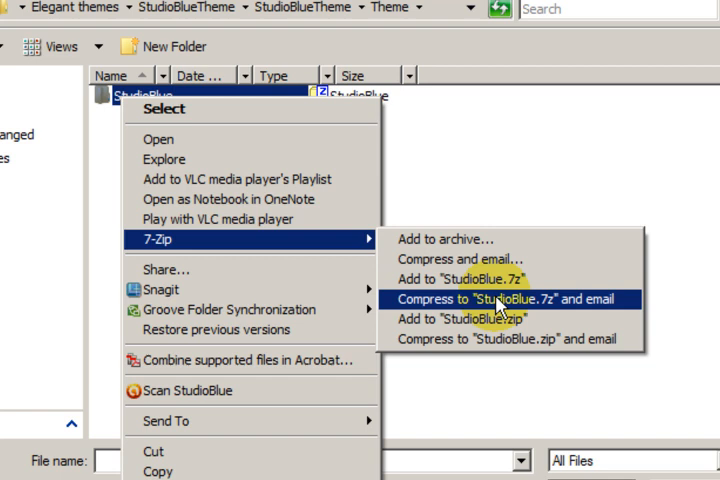
{"action": "mouse_move", "coordinate": [478, 314]}
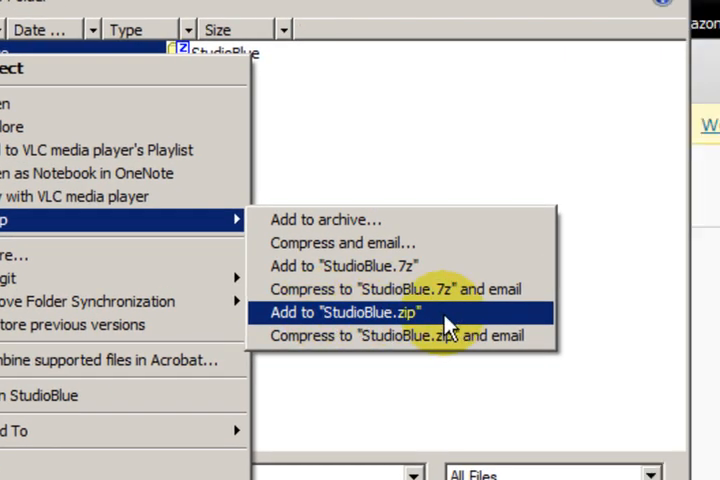
{"action": "left_click", "coordinate": [344, 312]}
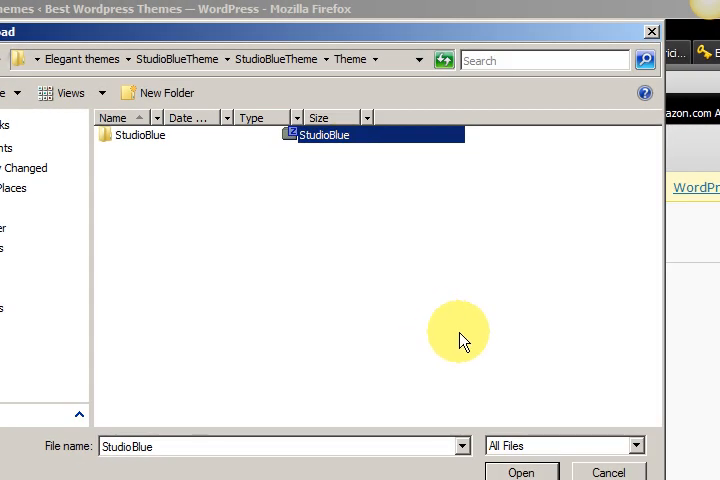
{"action": "mouse_move", "coordinate": [356, 144]}
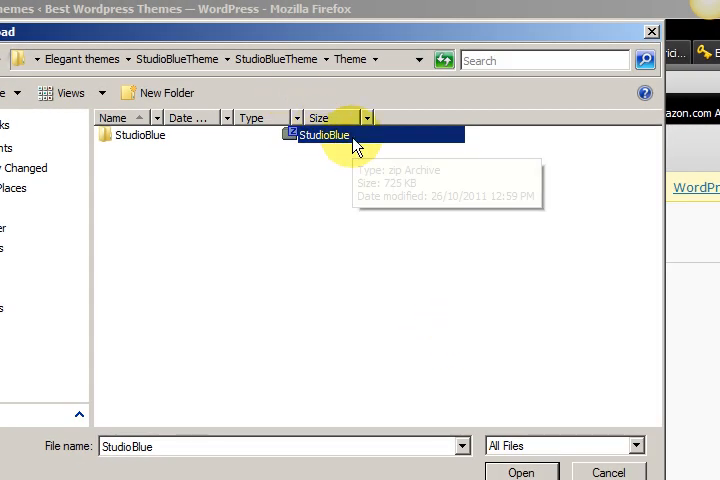
Step: Upload the StudioBlue.zip archive as the theme file and run Install Now
{"action": "left_click", "coordinate": [520, 332]}
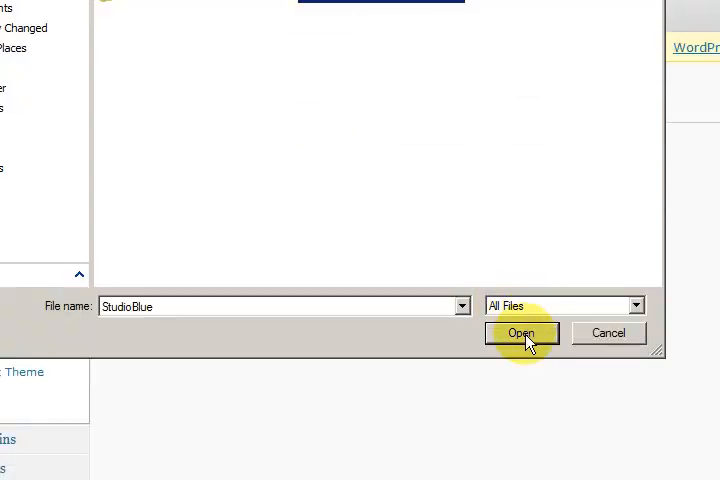
{"action": "left_click", "coordinate": [520, 332]}
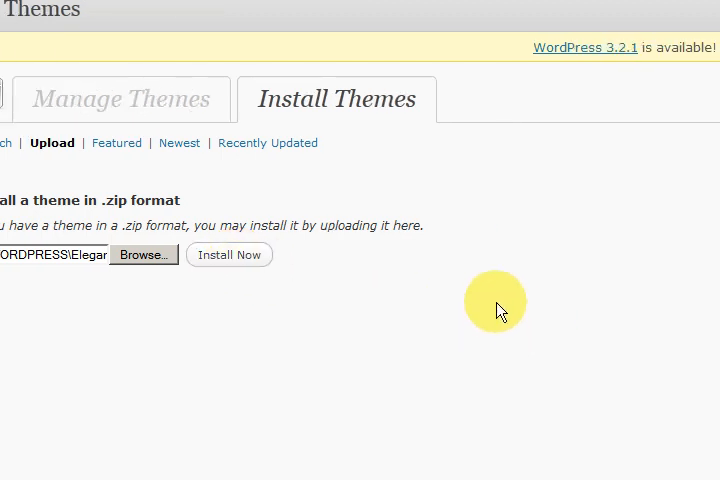
{"action": "mouse_move", "coordinate": [188, 328]}
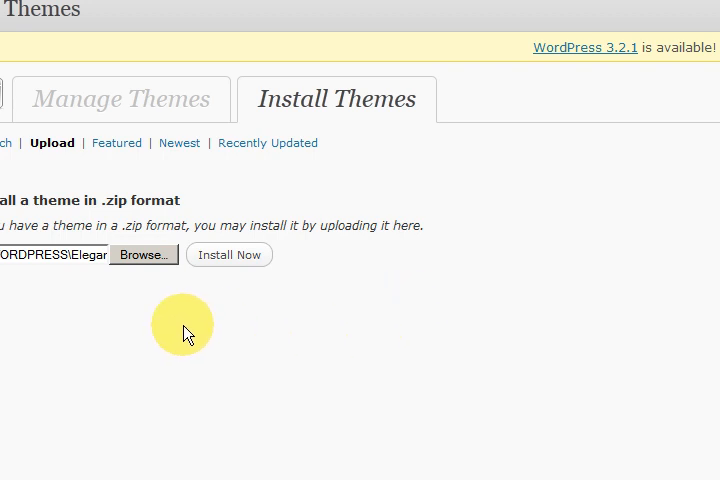
{"action": "left_click", "coordinate": [228, 256]}
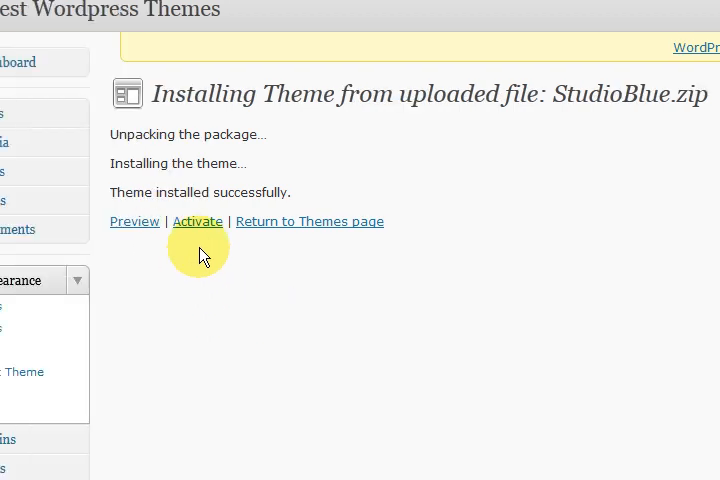
{"action": "mouse_move", "coordinate": [198, 220]}
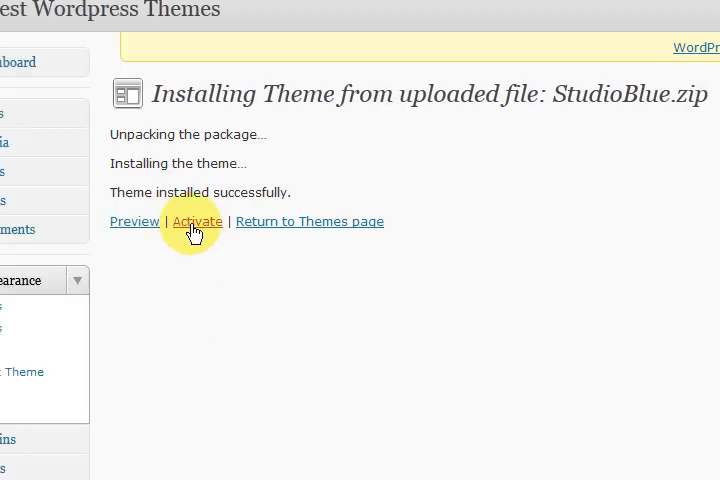
{"action": "mouse_move", "coordinate": [198, 220]}
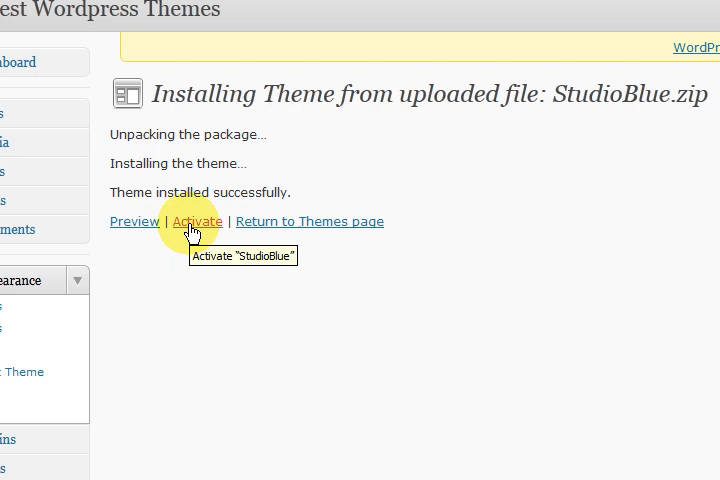
Step: Activate StudioBlue 2.8 as the current theme and return to the blog tab
{"action": "left_click", "coordinate": [198, 220]}
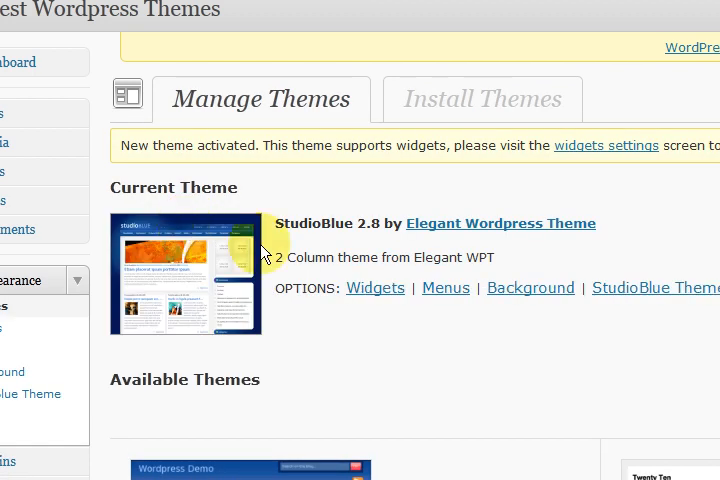
{"action": "mouse_move", "coordinate": [288, 316]}
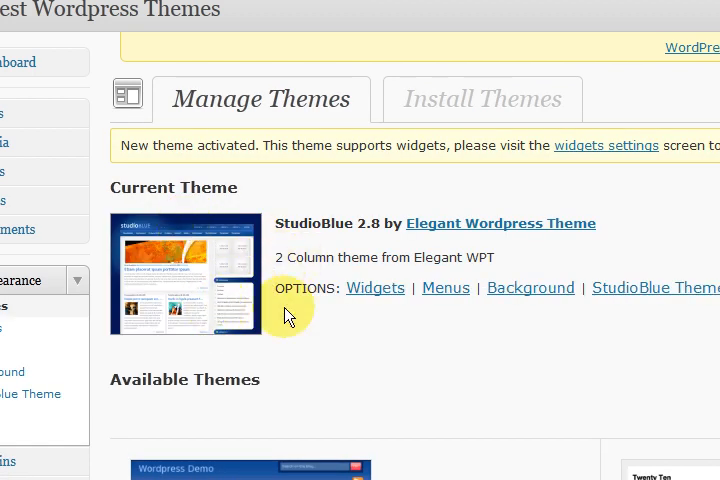
{"action": "mouse_move", "coordinate": [322, 320]}
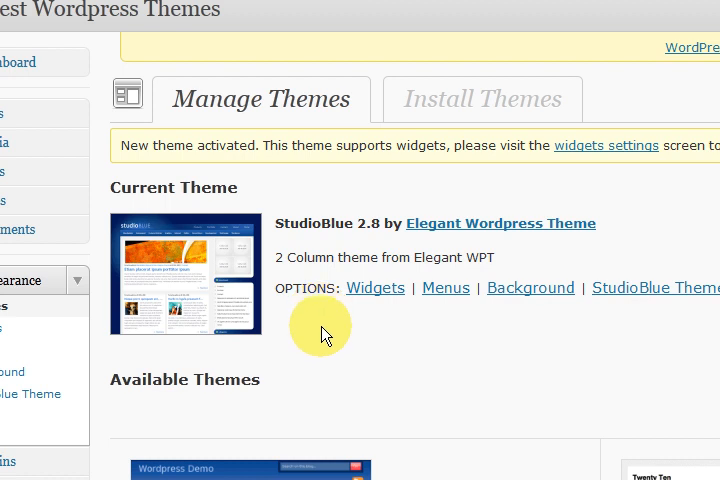
{"action": "mouse_move", "coordinate": [348, 328]}
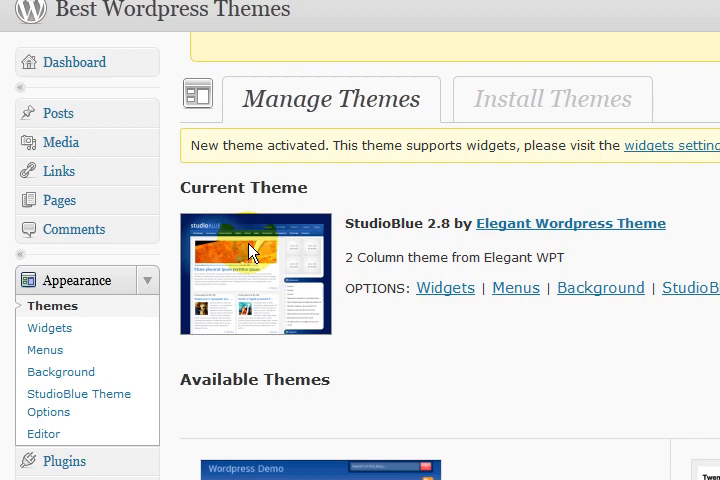
{"action": "left_click", "coordinate": [510, 52]}
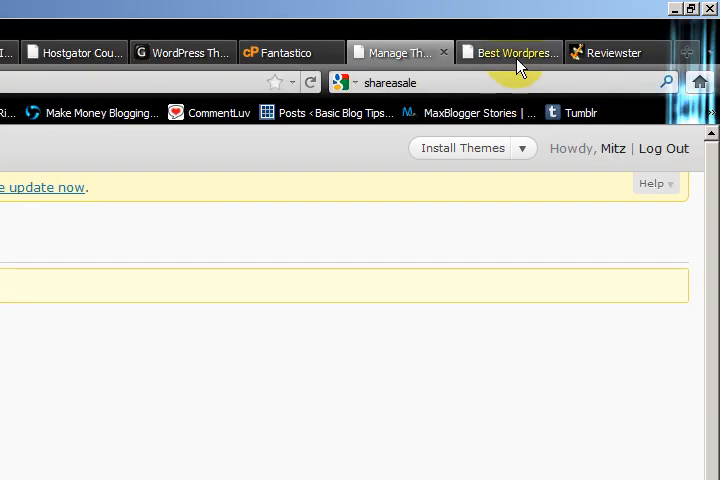
Step: Reload the live blog to show the StudioBlue design with its No Results Found notice
{"action": "left_click", "coordinate": [508, 52]}
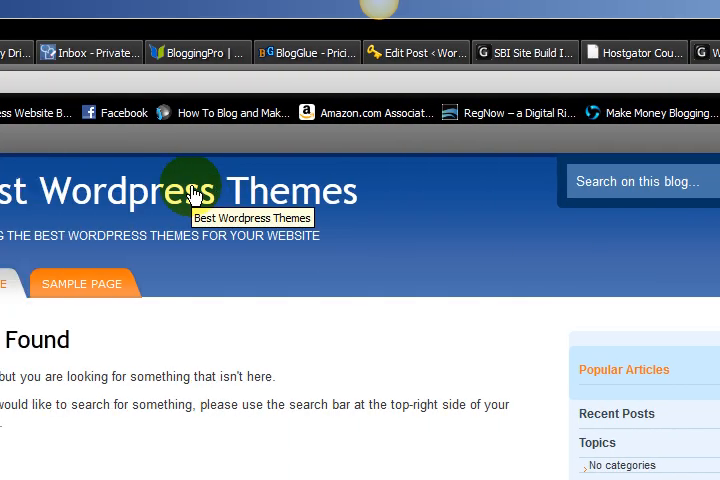
{"action": "scroll", "scroll_direction": "down", "scroll_amount": 3}
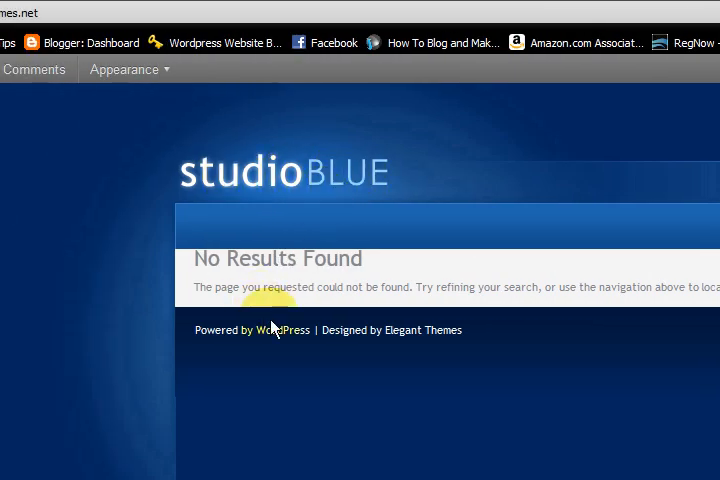
{"action": "scroll", "scroll_direction": "down", "scroll_amount": 3}
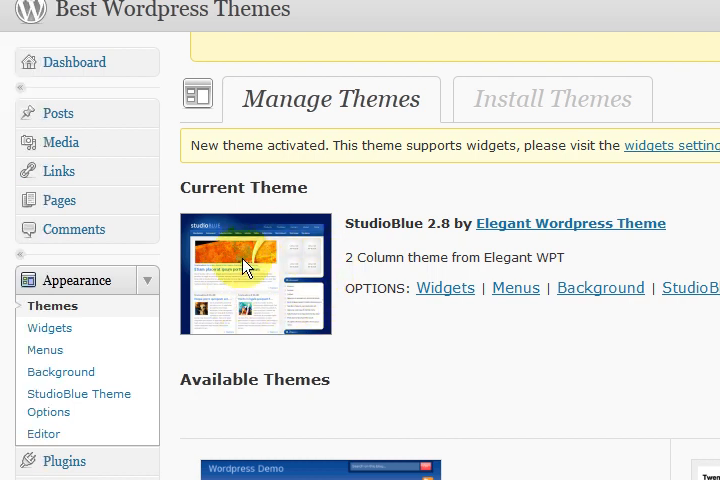
{"action": "mouse_move", "coordinate": [284, 248]}
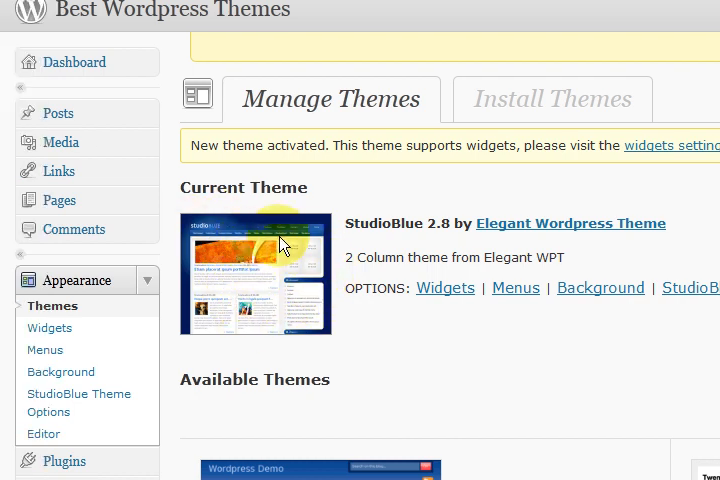
{"action": "mouse_move", "coordinate": [248, 244]}
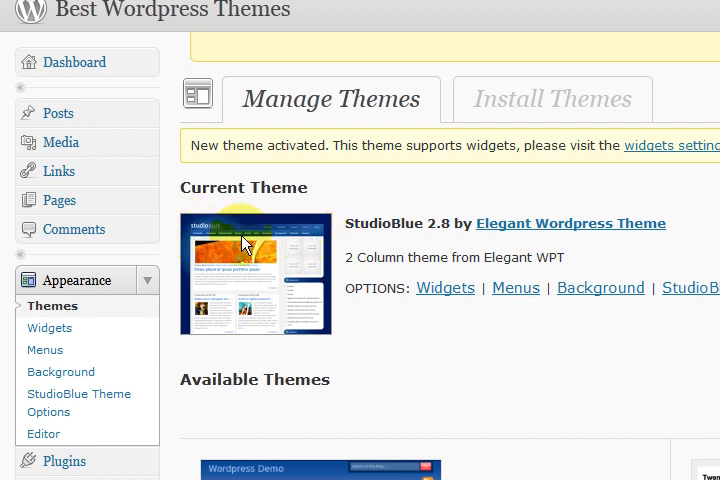
{"action": "mouse_move", "coordinate": [330, 240]}
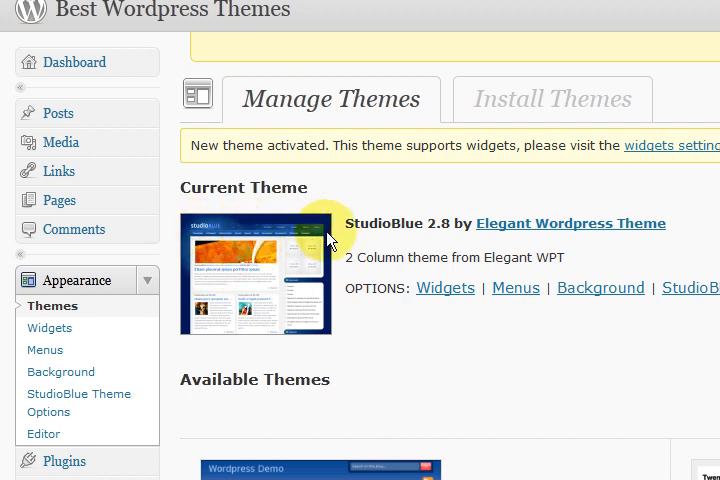
{"action": "mouse_move", "coordinate": [324, 238]}
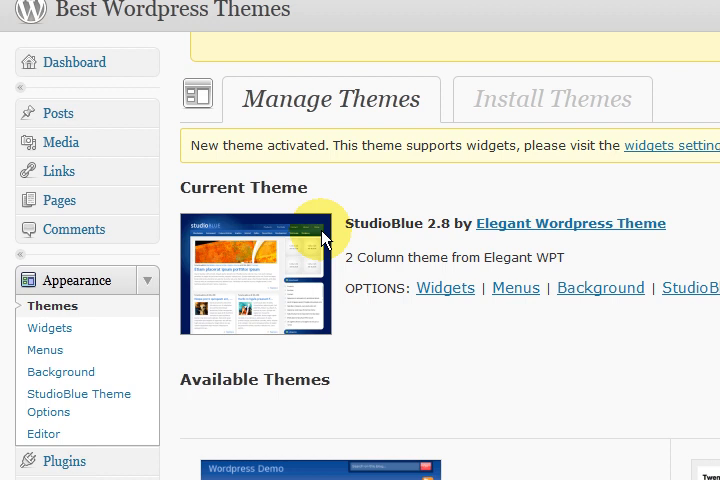
{"action": "mouse_move", "coordinate": [218, 318]}
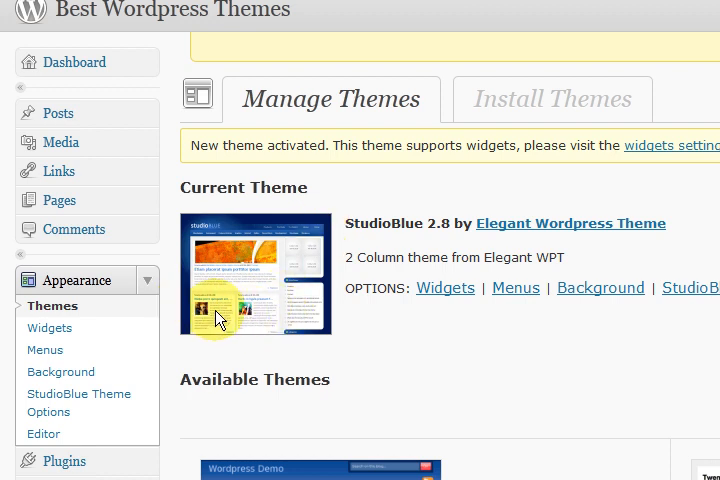
{"action": "mouse_move", "coordinate": [262, 318]}
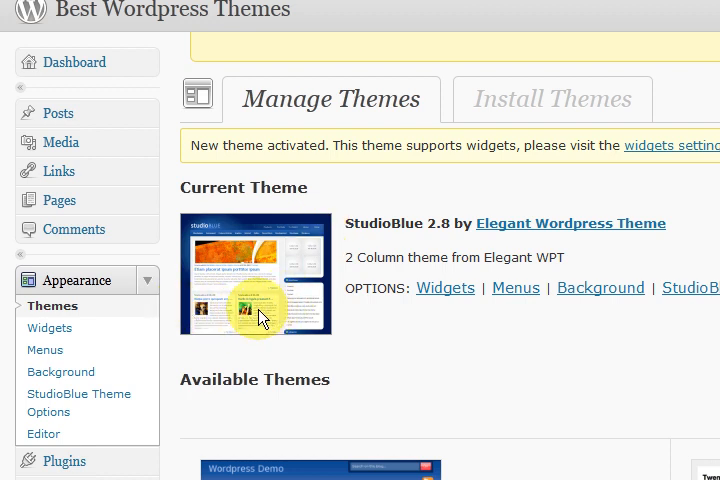
{"action": "mouse_move", "coordinate": [222, 258]}
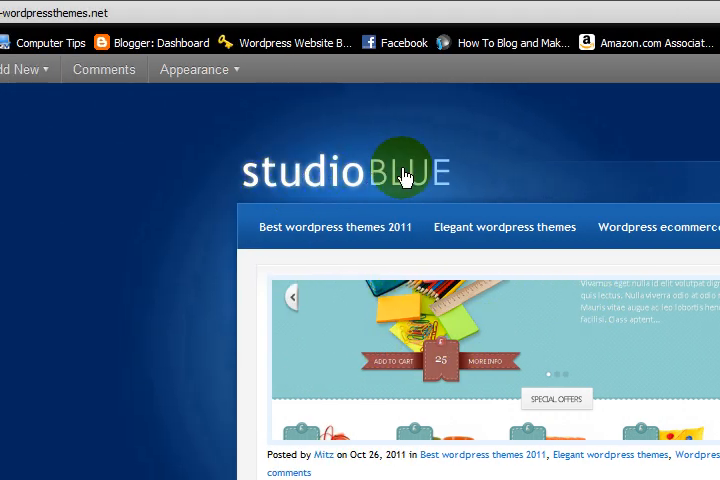
{"action": "mouse_move", "coordinate": [292, 228]}
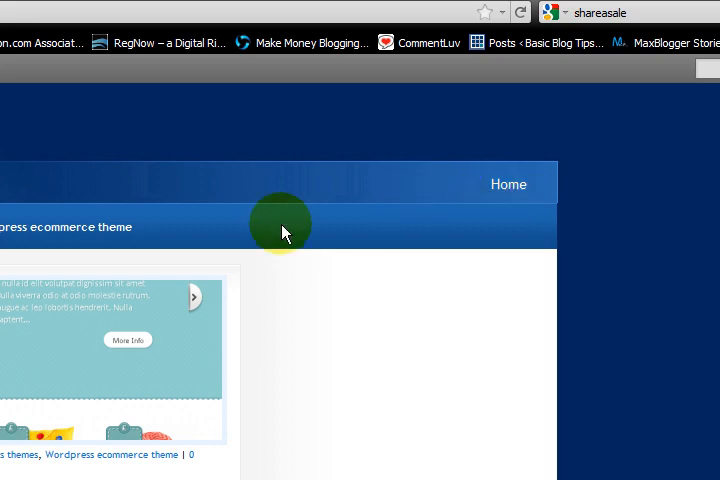
Step: Scroll the StudioBlue home page through post excerpts, thumbnails, recent-post lists and Popular/Random Articles
{"action": "scroll", "scroll_direction": "down", "scroll_amount": 3}
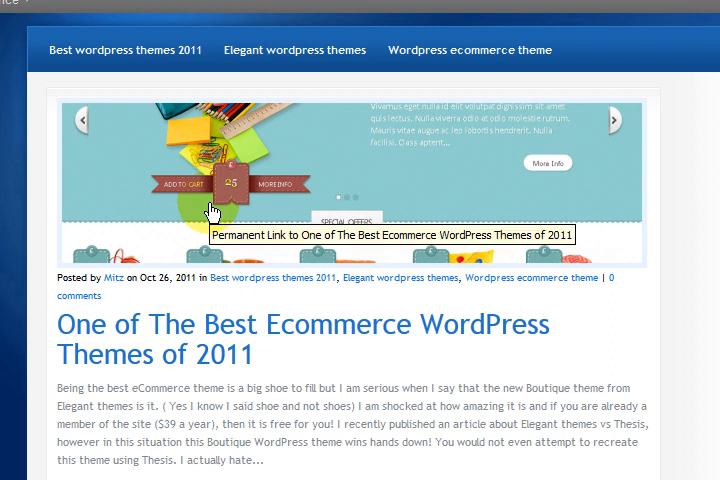
{"action": "scroll", "scroll_direction": "down", "scroll_amount": 3}
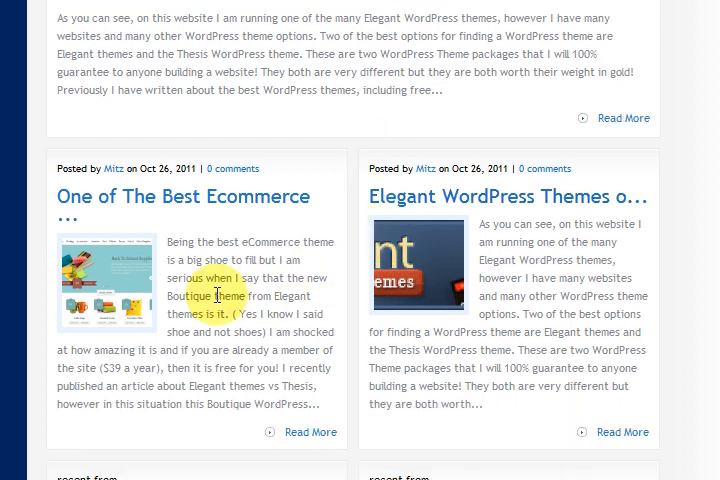
{"action": "mouse_move", "coordinate": [404, 330]}
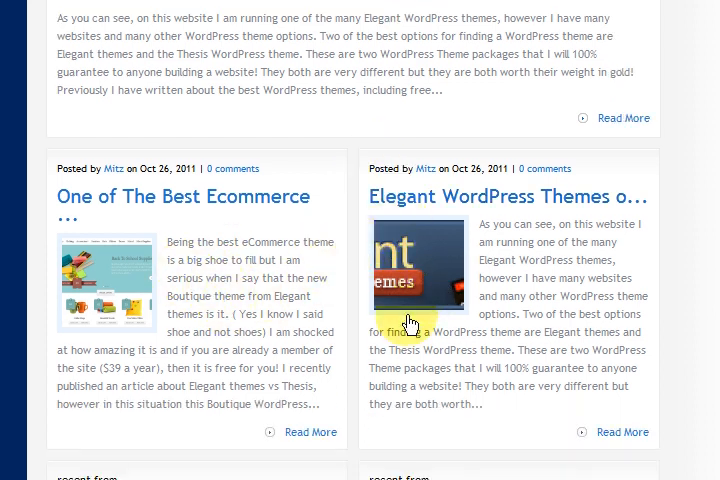
{"action": "scroll", "scroll_direction": "down", "scroll_amount": 3}
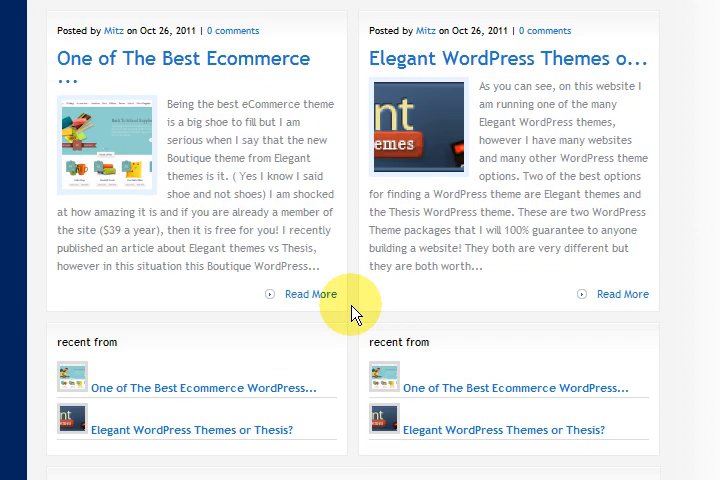
{"action": "scroll", "scroll_direction": "down", "scroll_amount": 3}
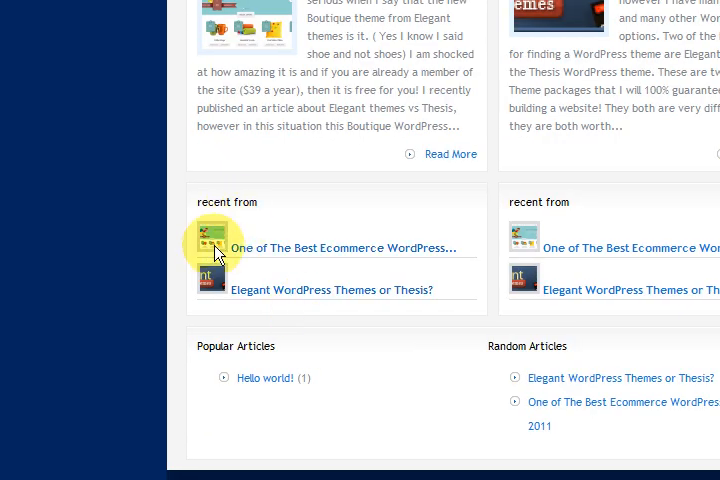
{"action": "mouse_move", "coordinate": [230, 220]}
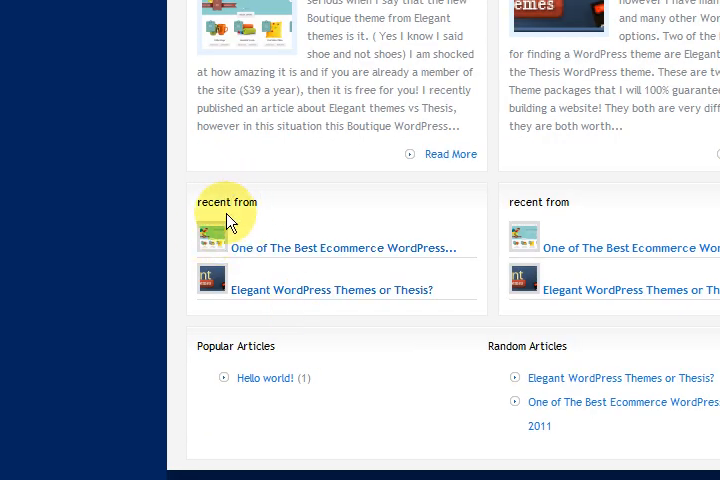
{"action": "mouse_move", "coordinate": [302, 258]}
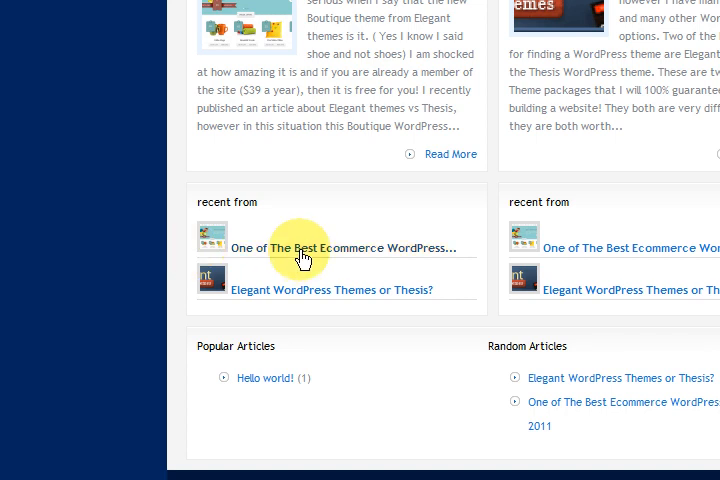
{"action": "mouse_move", "coordinate": [206, 246]}
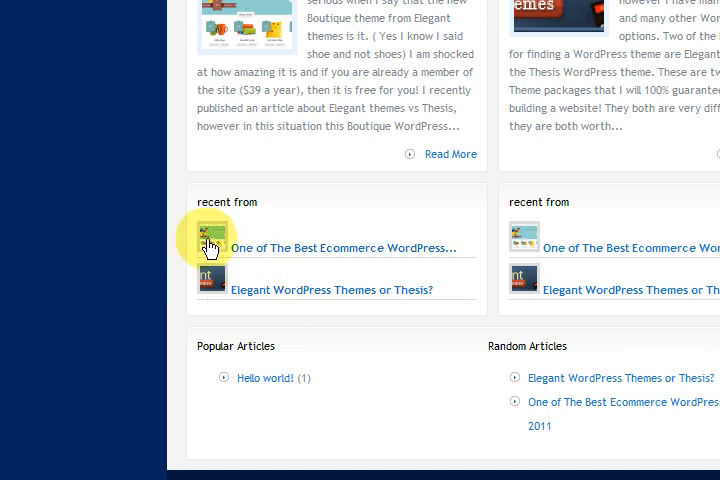
{"action": "mouse_move", "coordinate": [284, 264]}
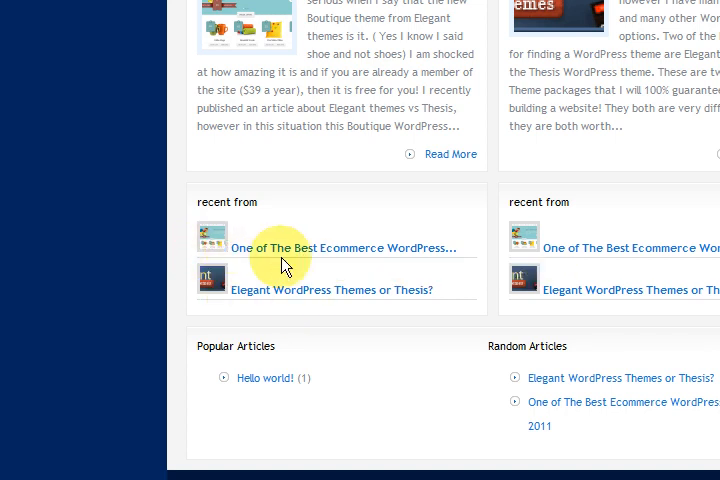
{"action": "mouse_move", "coordinate": [470, 248]}
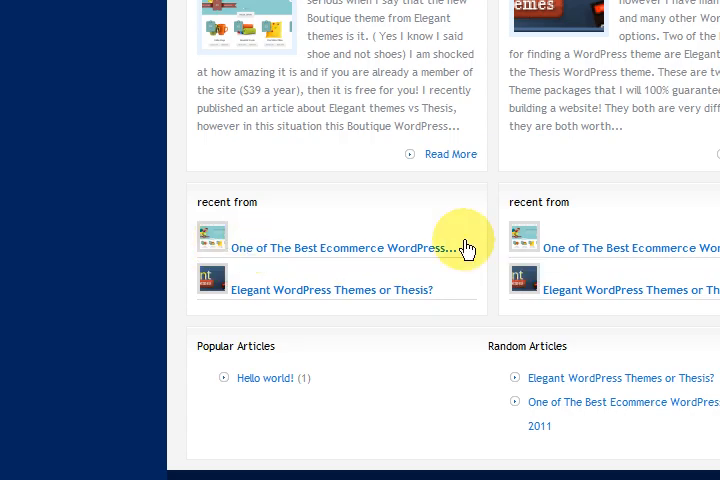
{"action": "left_click", "coordinate": [340, 246]}
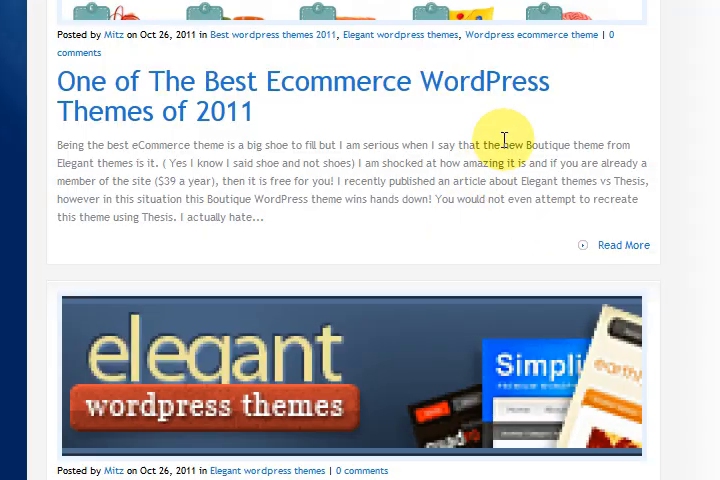
{"action": "scroll", "scroll_direction": "up", "scroll_amount": 3}
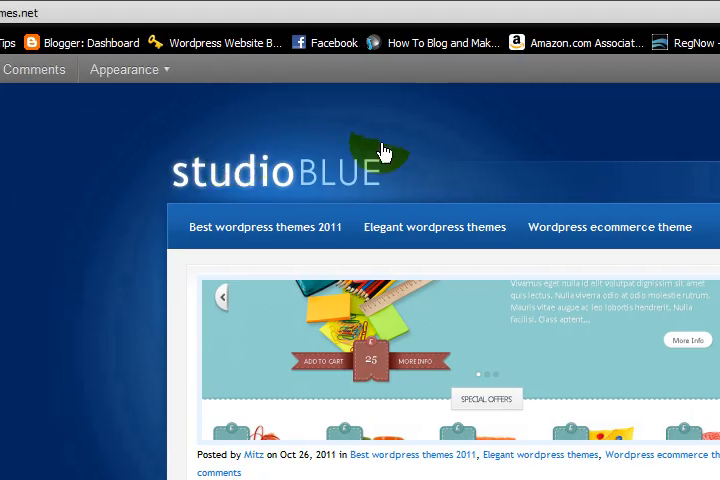
{"action": "scroll", "scroll_direction": "down", "scroll_amount": 3}
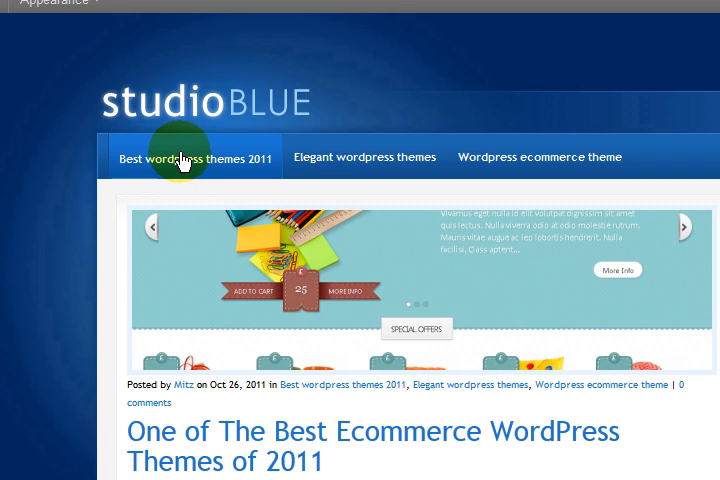
{"action": "mouse_move", "coordinate": [228, 304]}
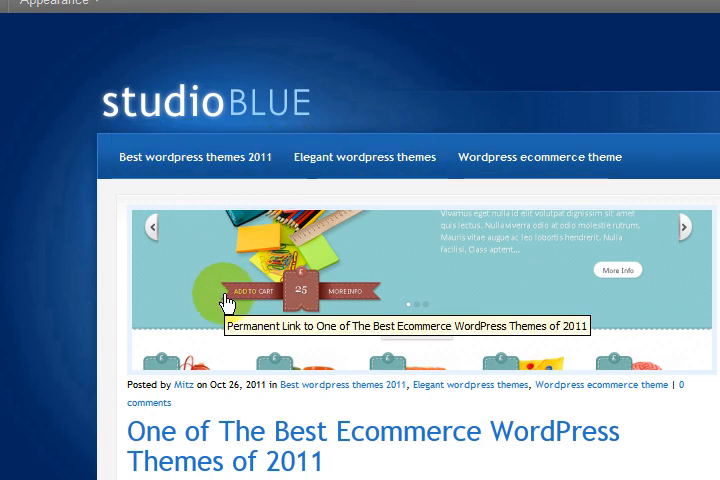
{"action": "scroll", "scroll_direction": "down", "scroll_amount": 3}
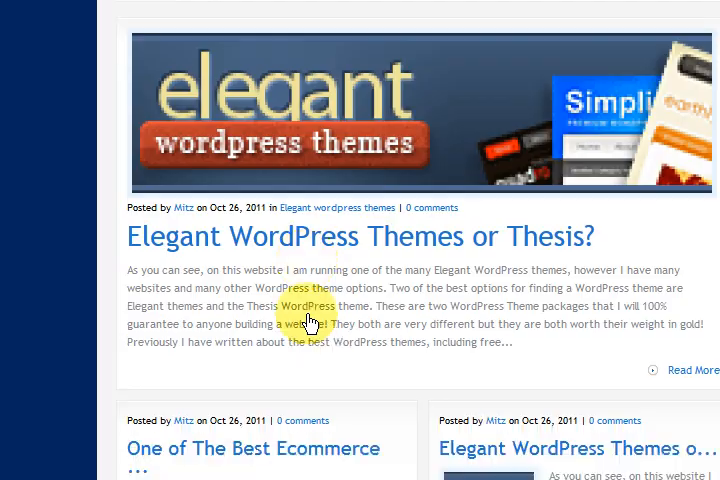
{"action": "scroll", "scroll_direction": "down", "scroll_amount": 3}
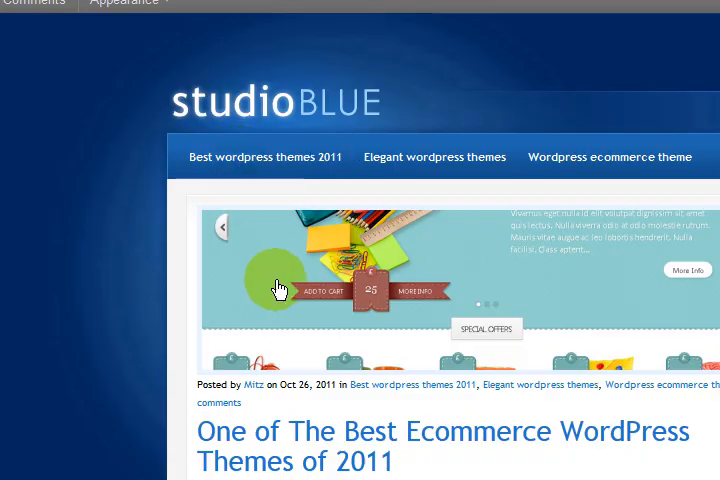
{"action": "scroll", "scroll_direction": "down", "scroll_amount": 3}
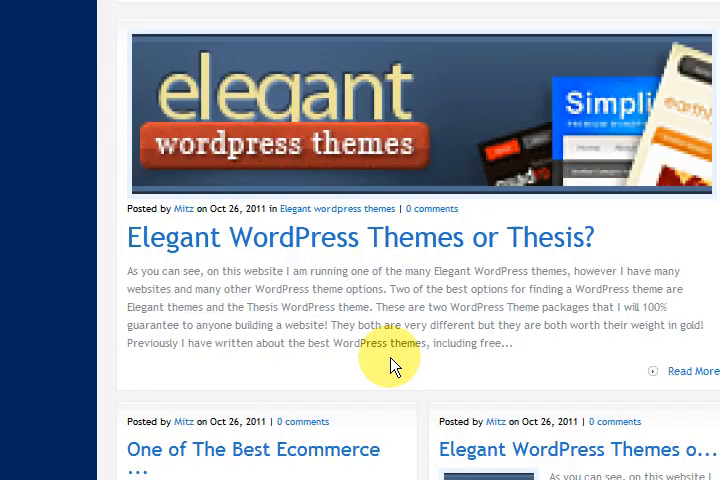
{"action": "scroll", "scroll_direction": "down", "scroll_amount": 3}
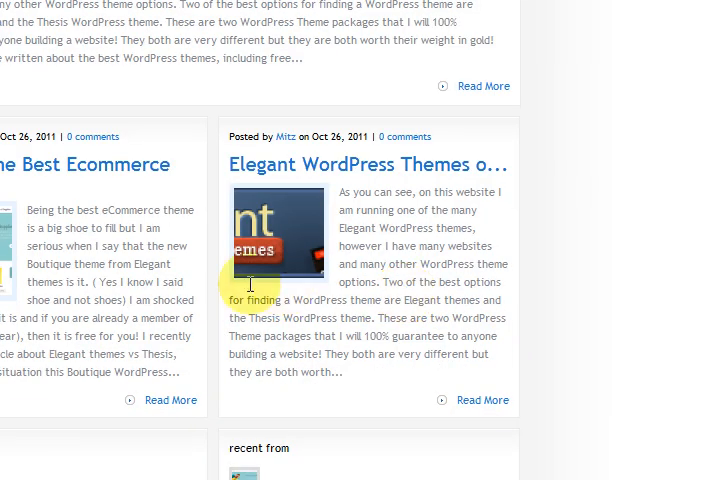